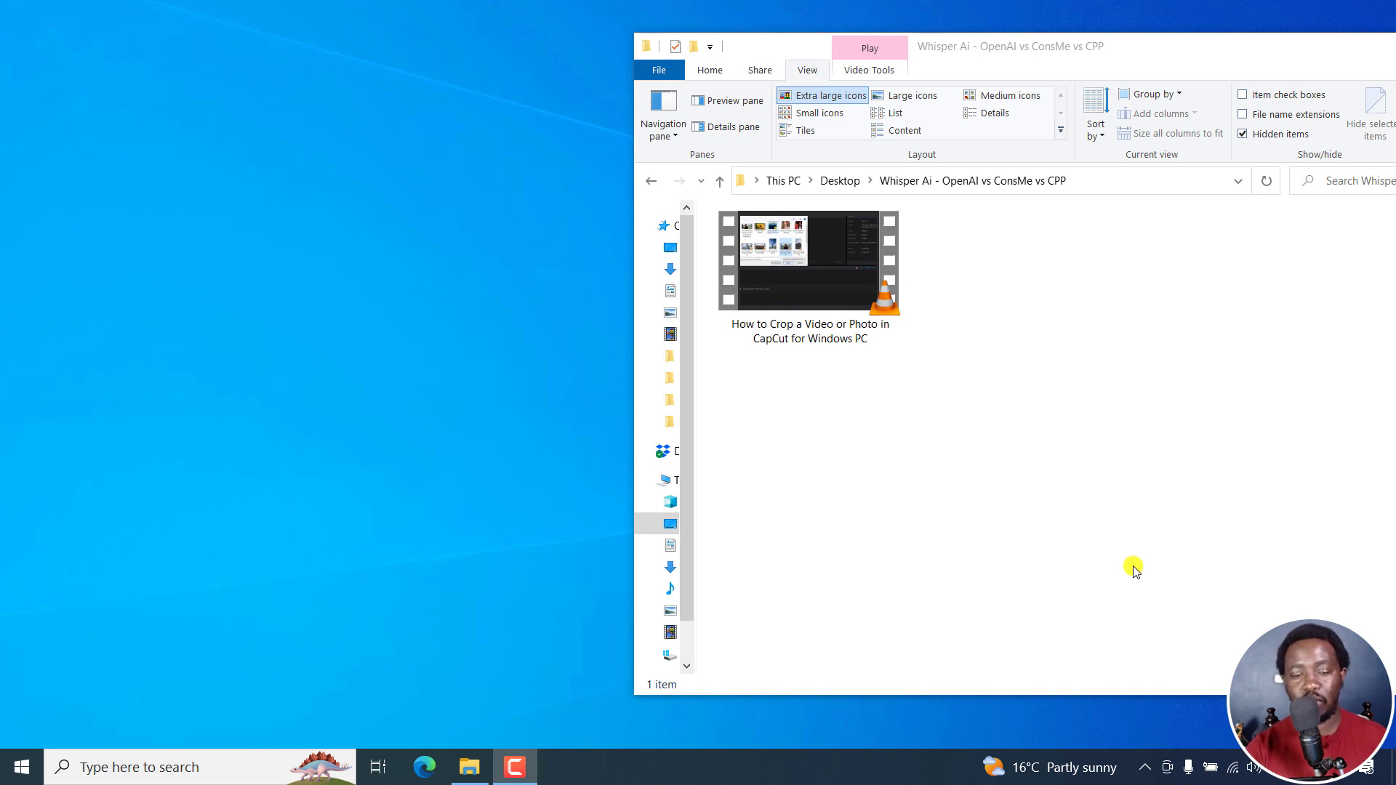
Step: Select the 'How to Crop a Video or Photo in CapCut' video and launch Subtitle Edit
left_click(810, 262)
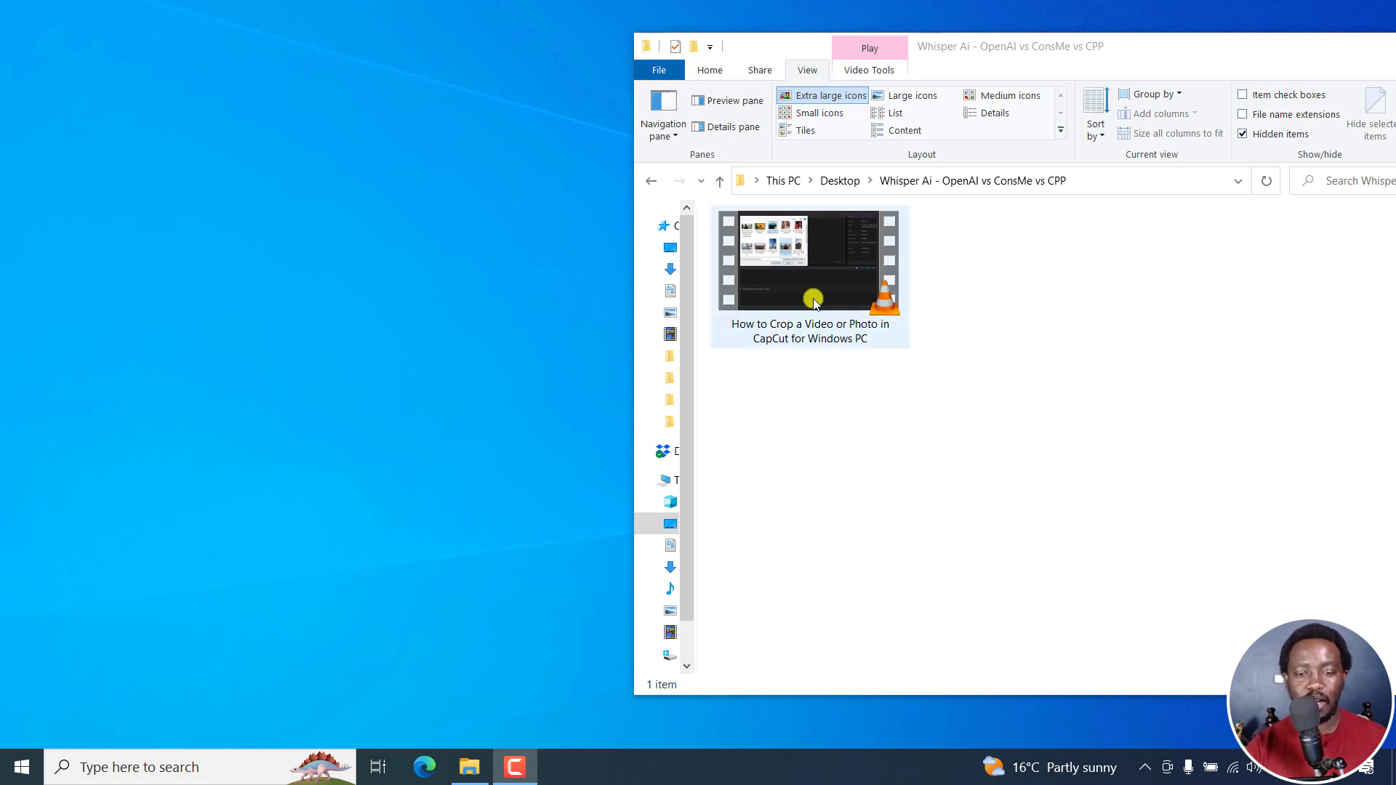
left_click(809, 260)
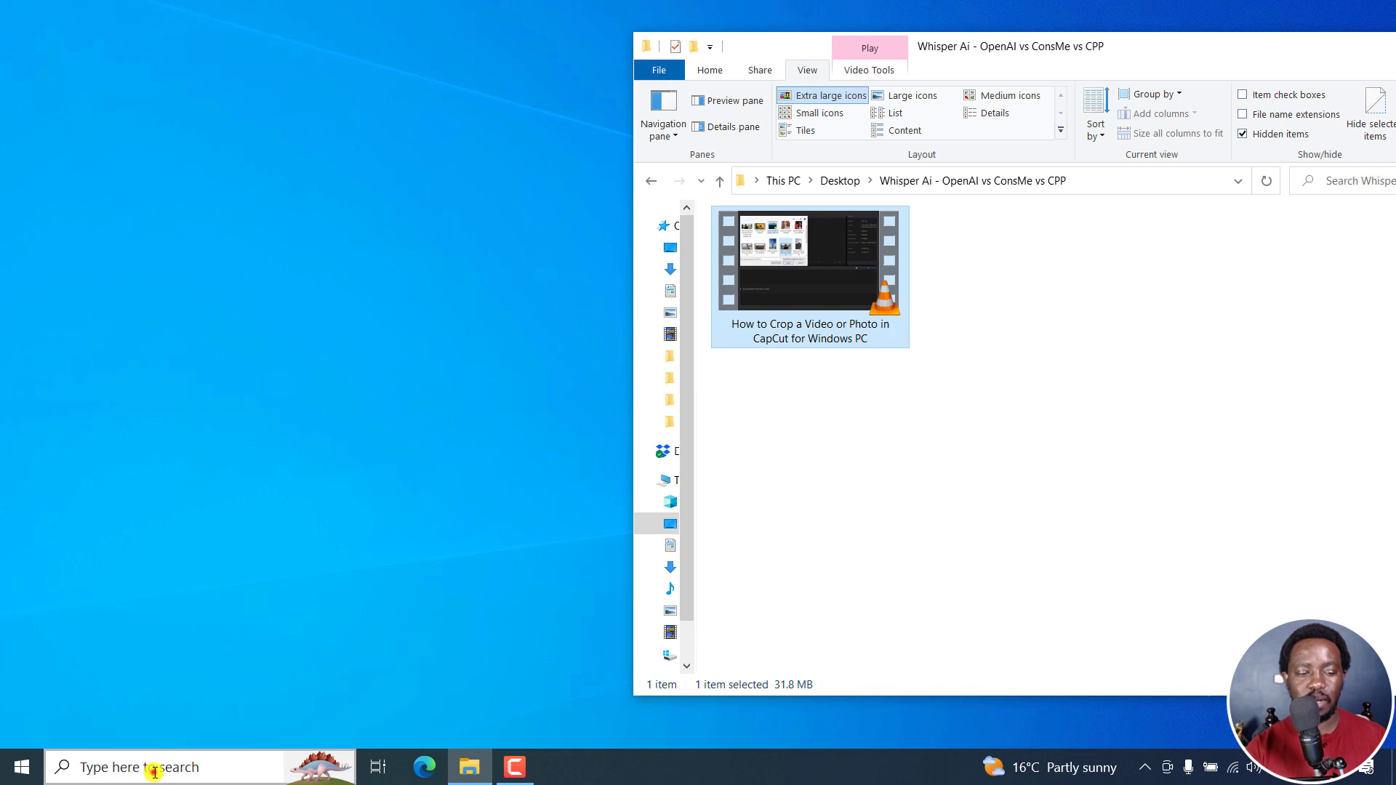
left_click(134, 767)
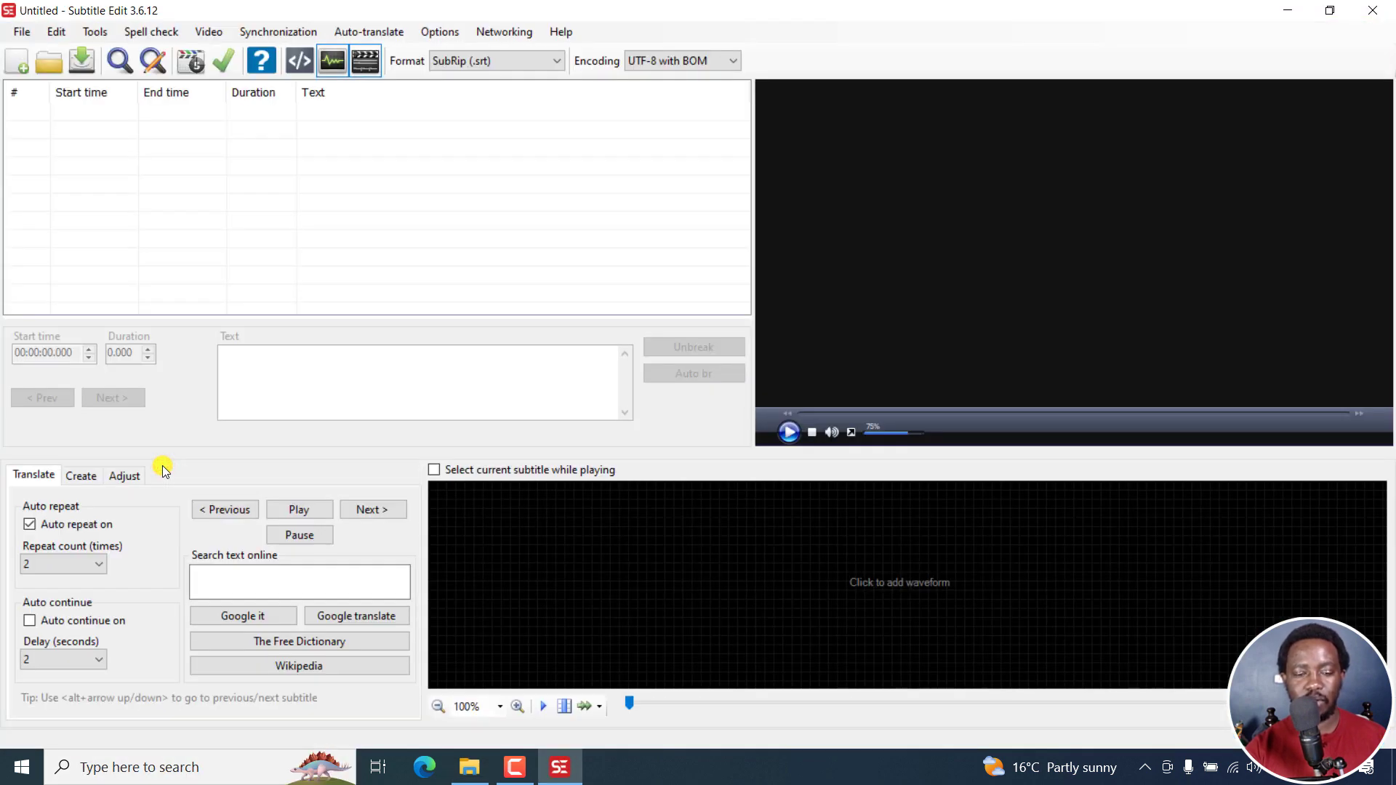
mouse_move(698, 632)
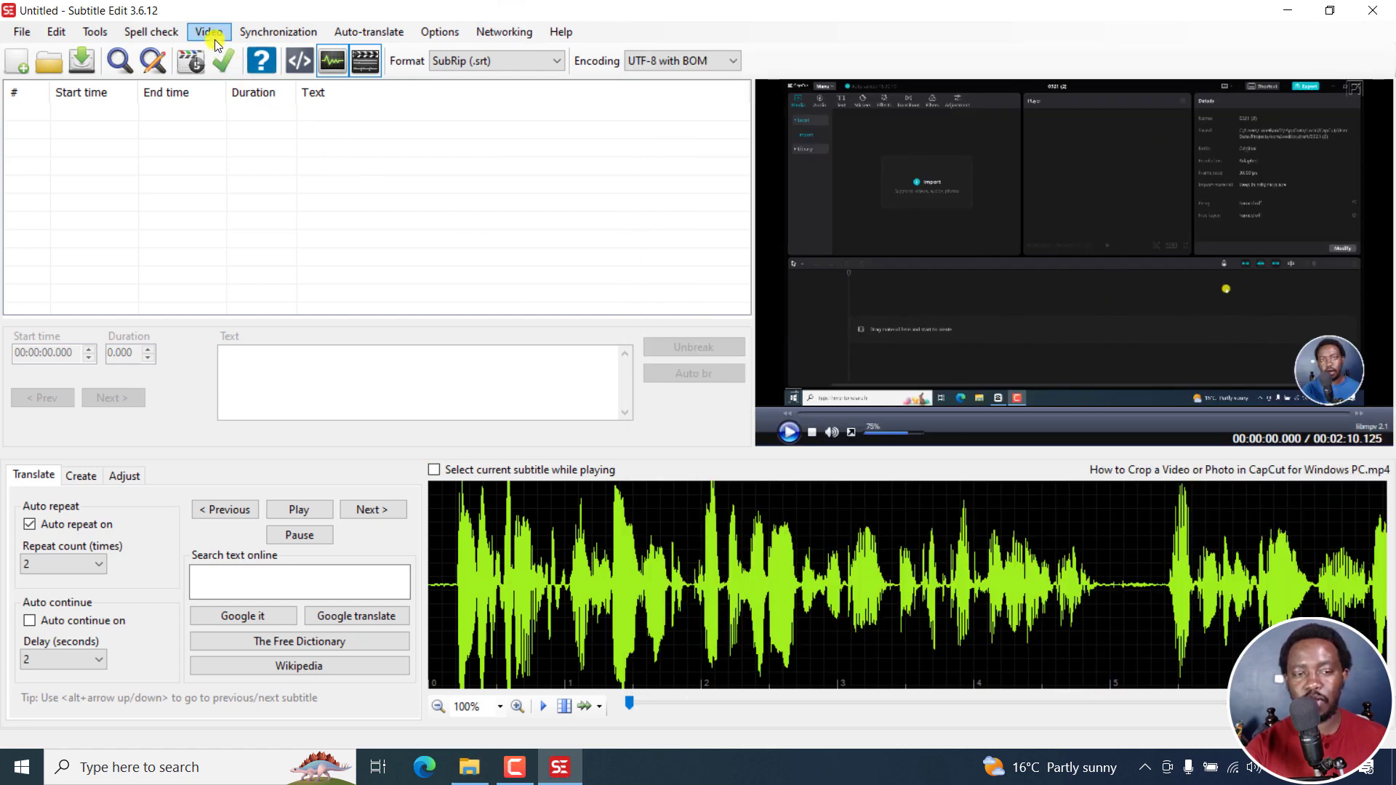
Step: Run Audio to text with the Whisper Const-me engine, English language and base model
left_click(209, 31)
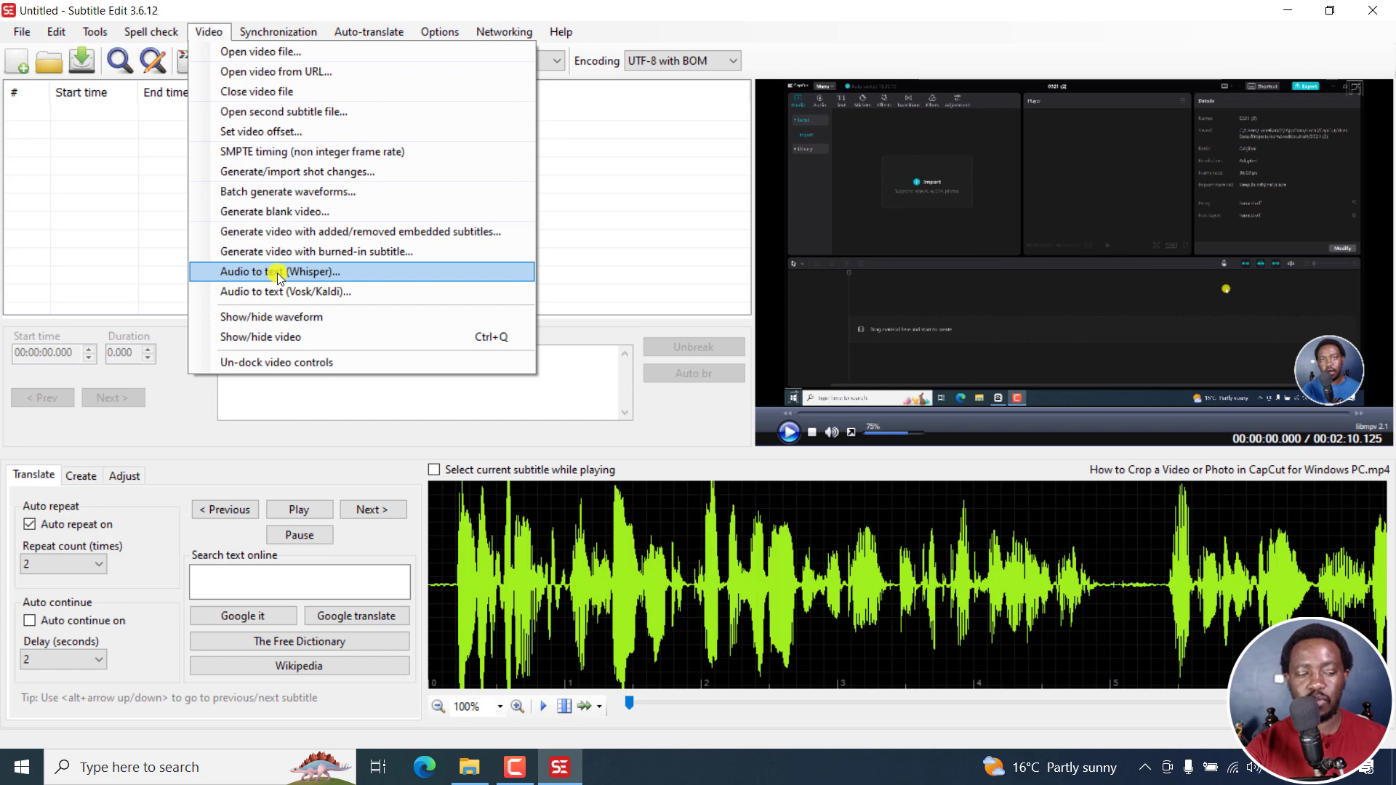
left_click(278, 272)
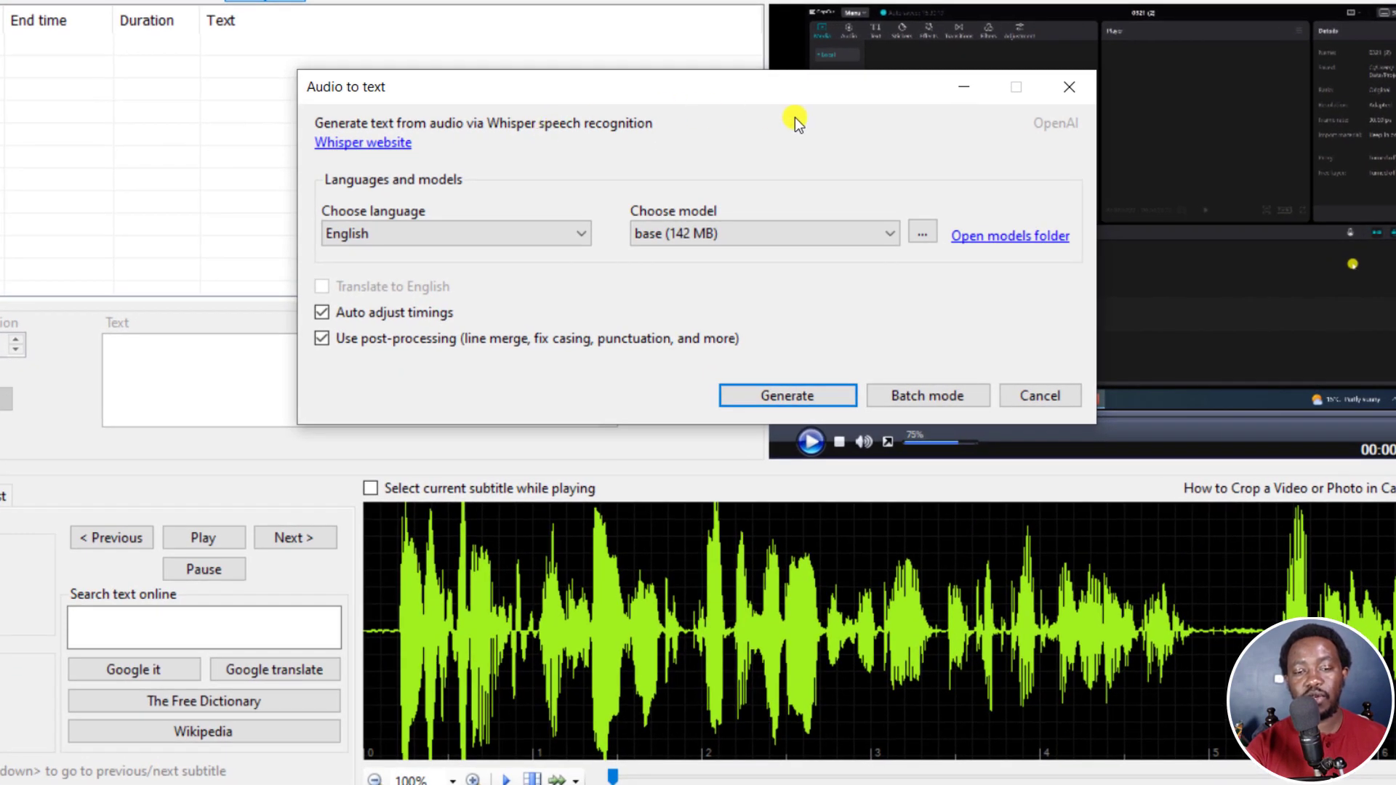
mouse_move(597, 142)
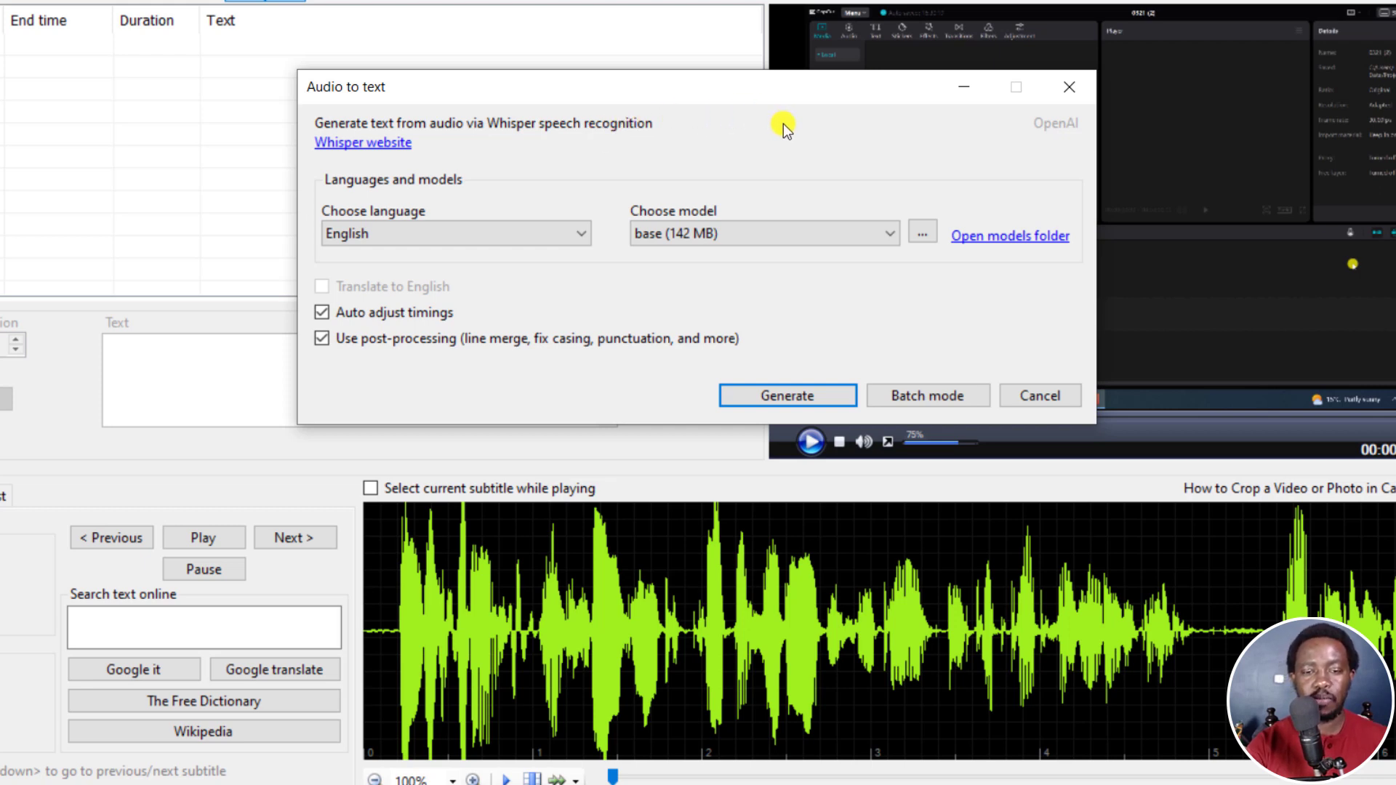
left_click(1056, 123)
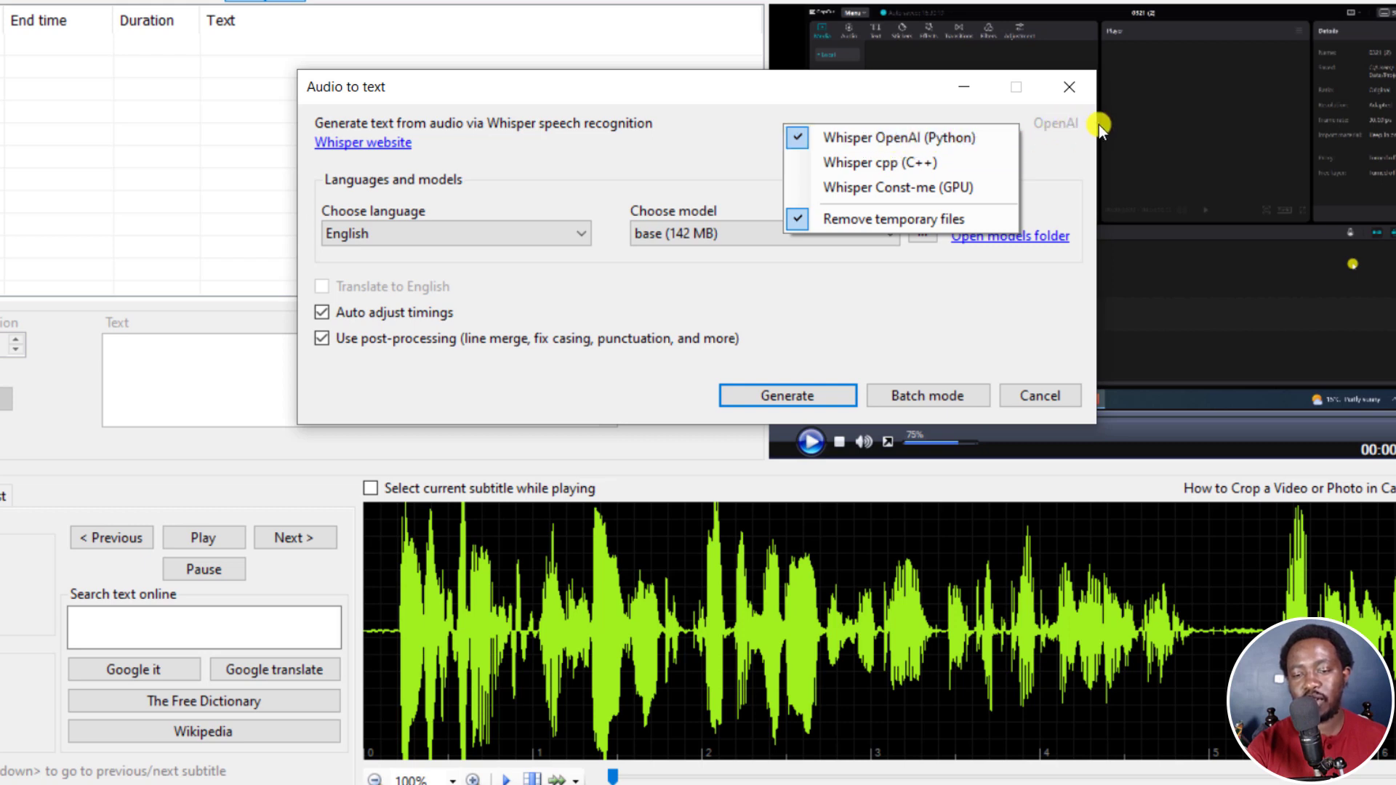
mouse_move(861, 163)
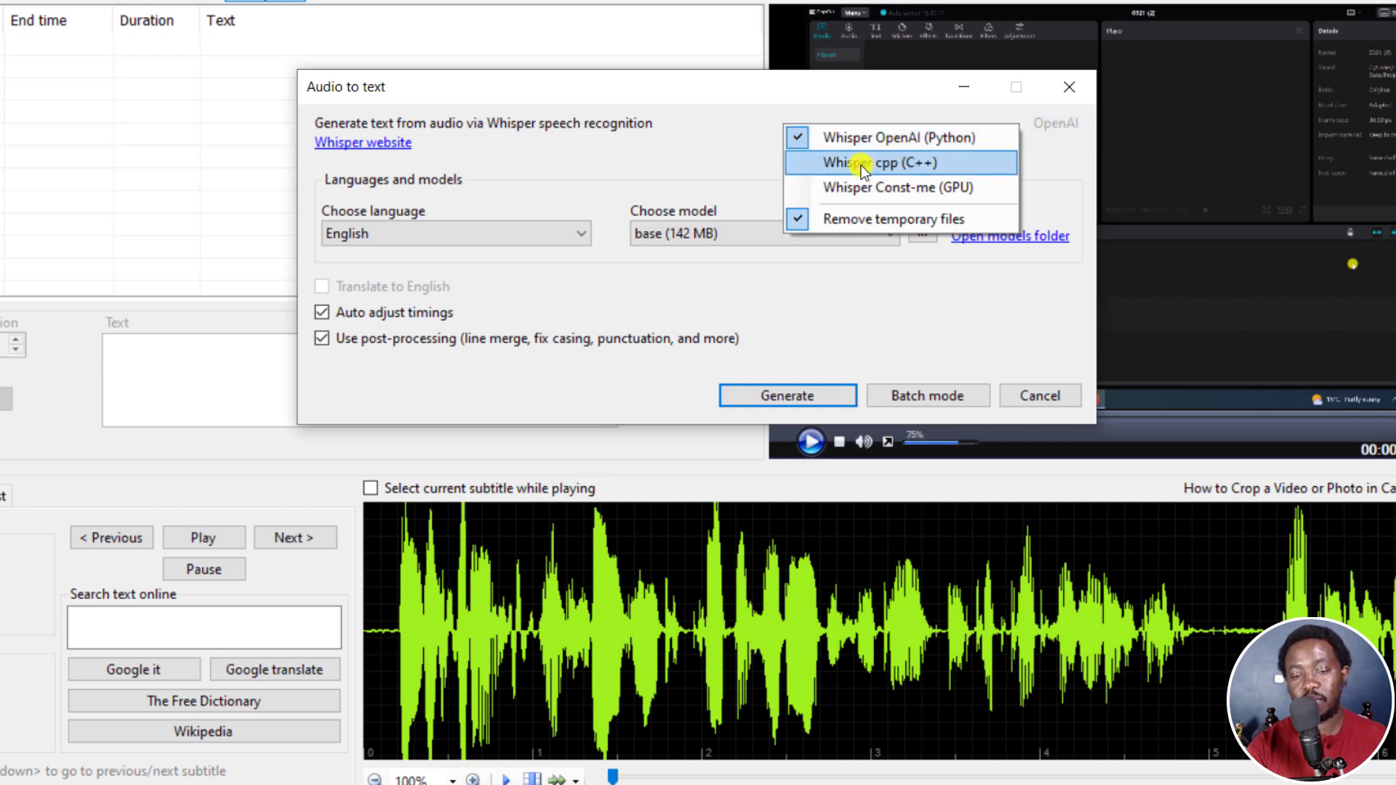
left_click(876, 162)
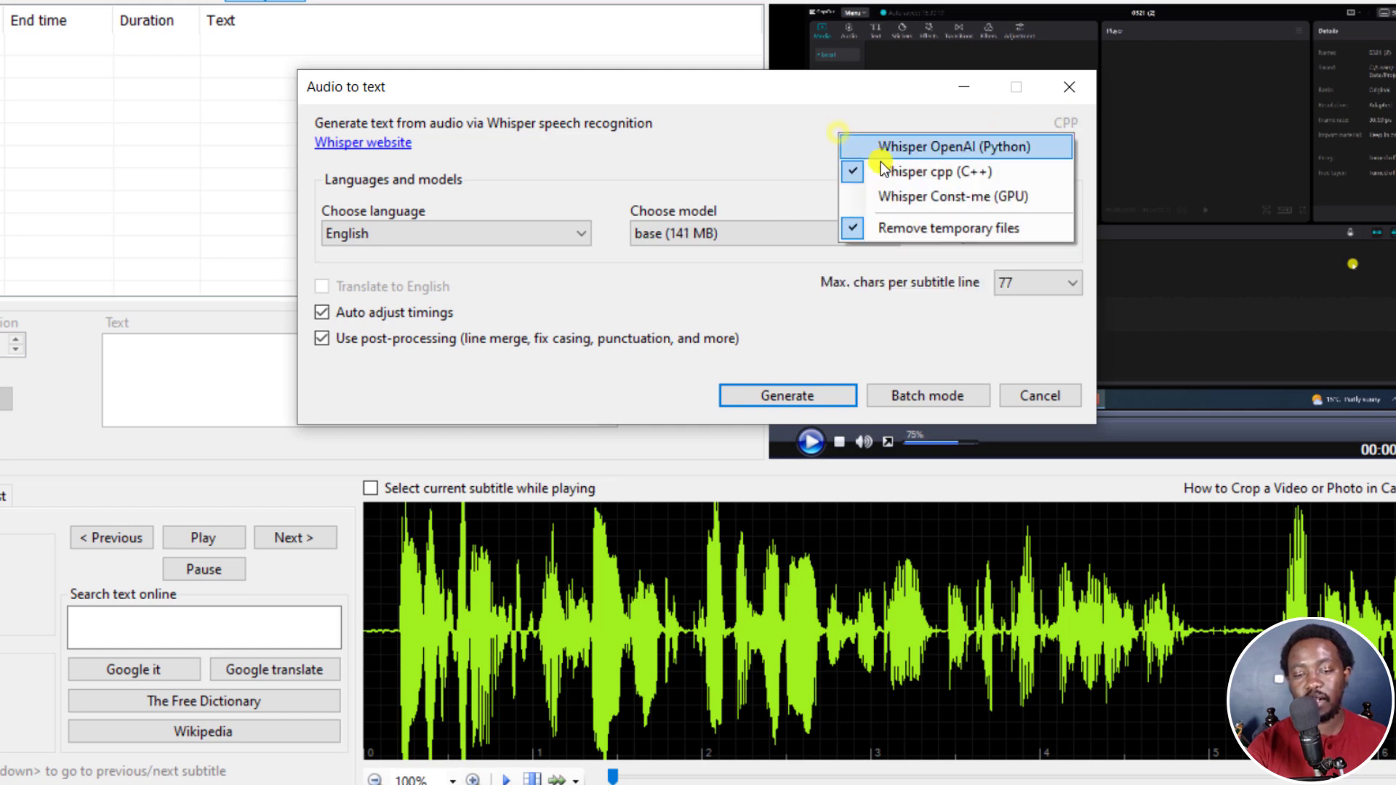
left_click(951, 197)
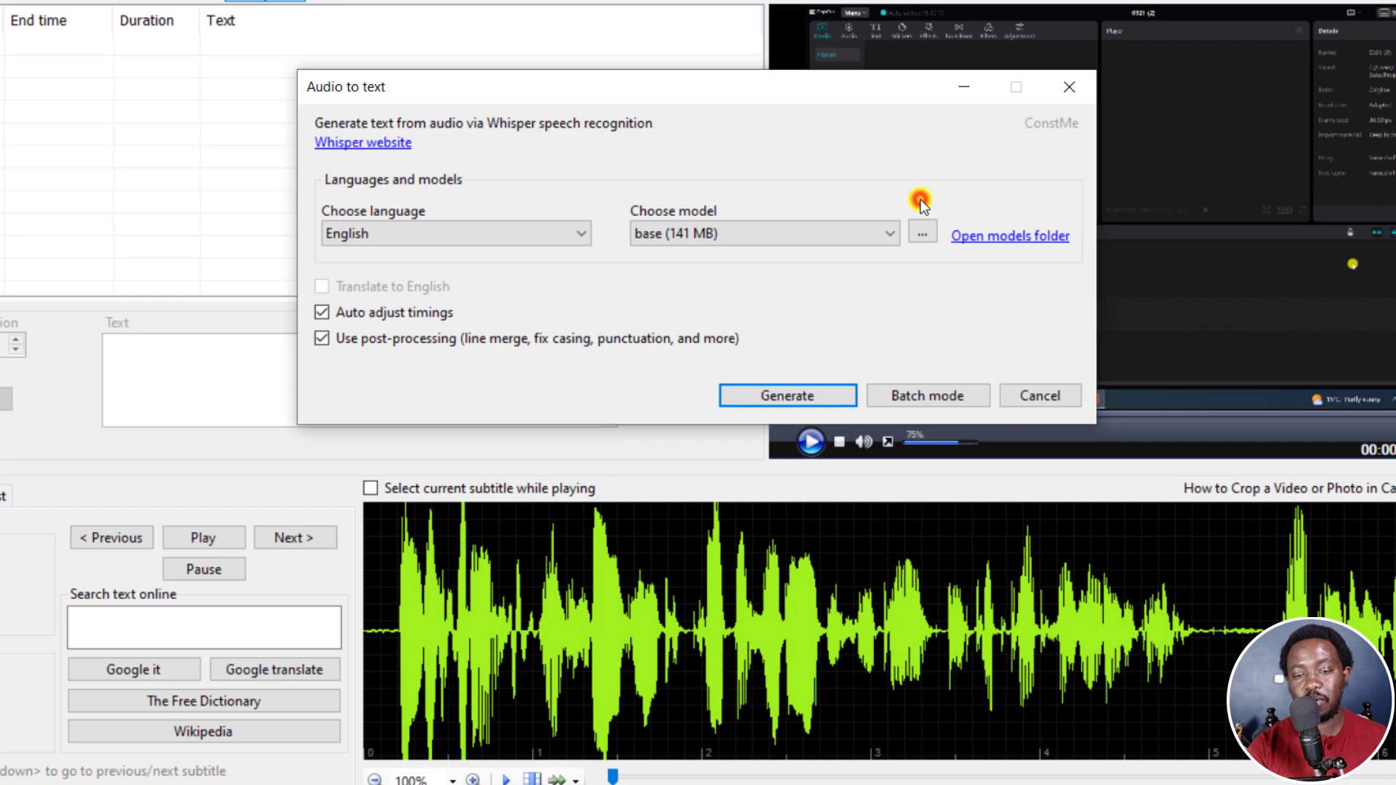
mouse_move(967, 174)
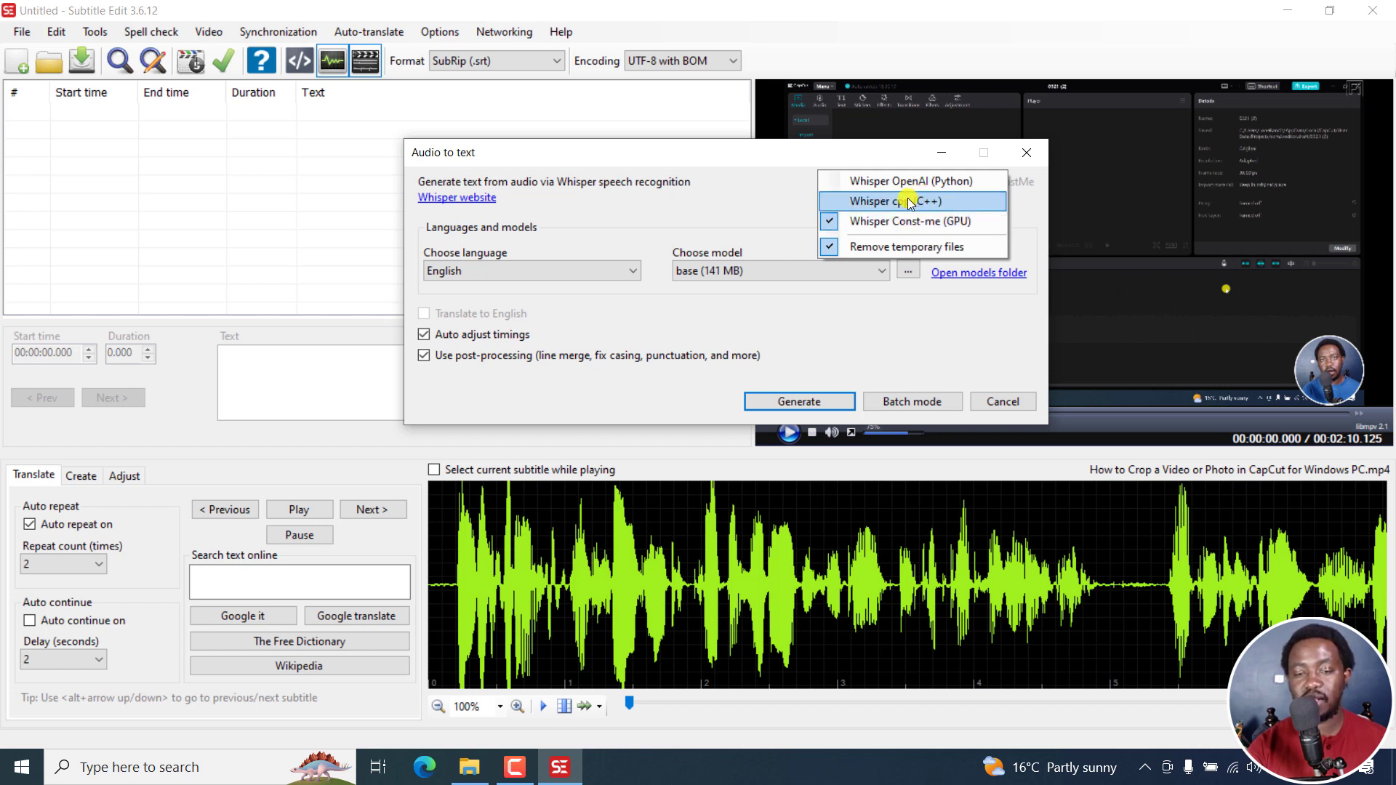
mouse_move(912, 222)
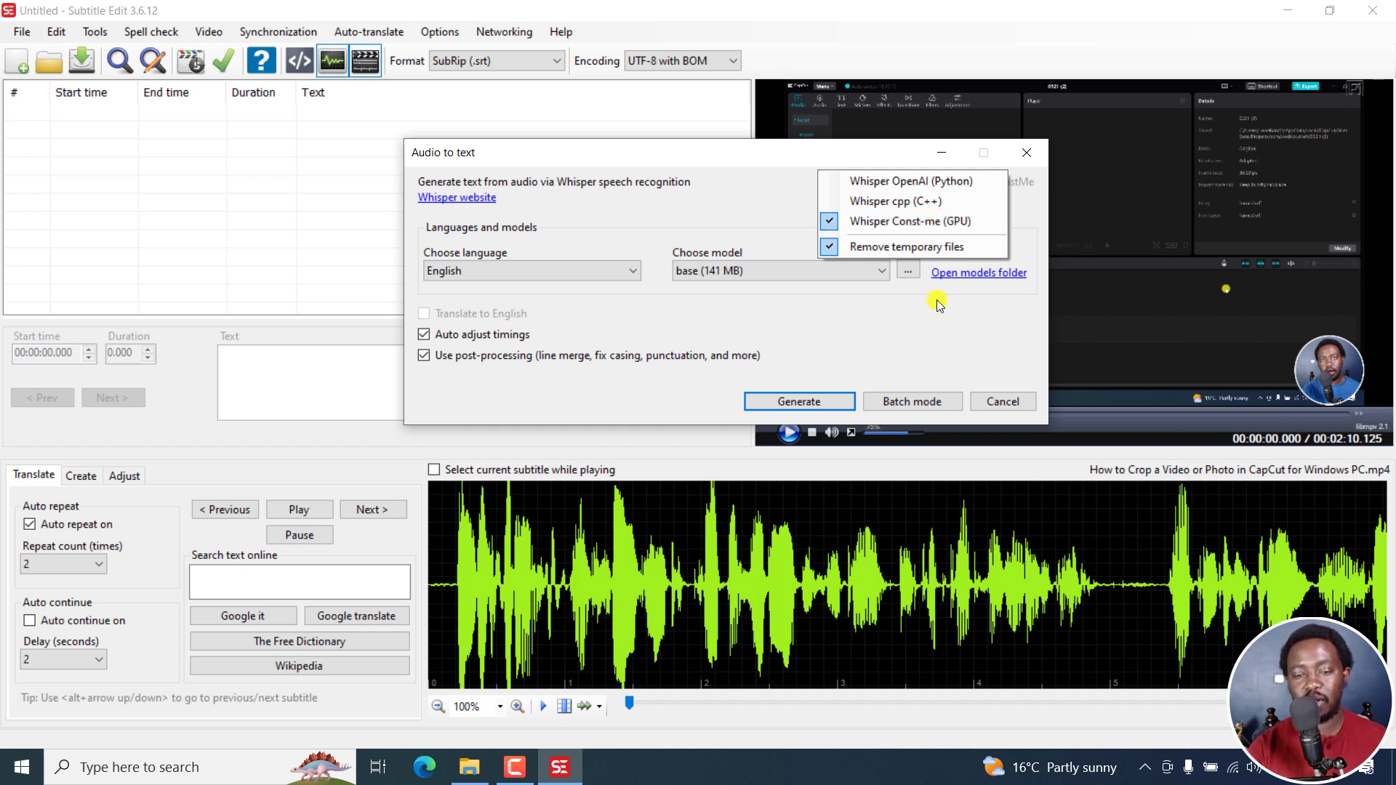
mouse_move(929, 322)
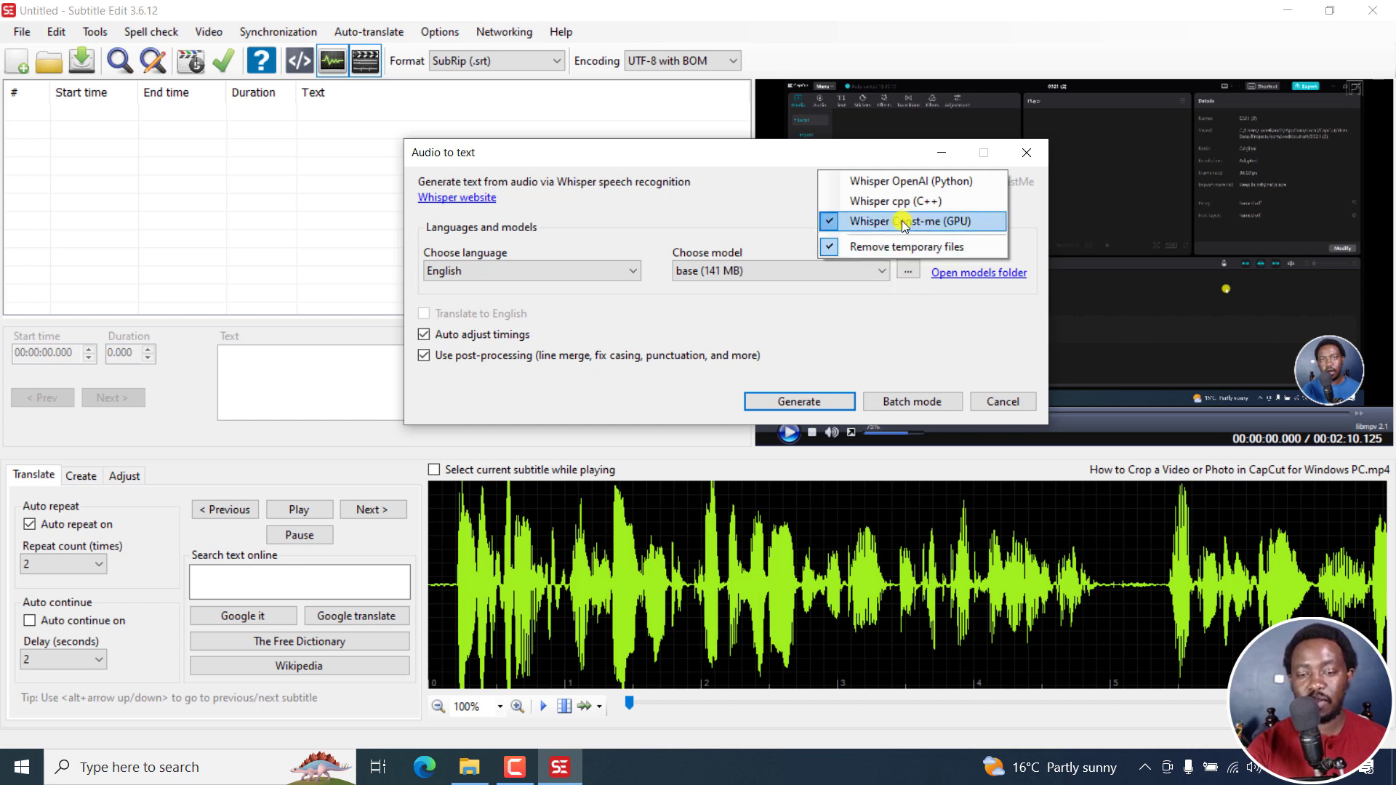
left_click(901, 221)
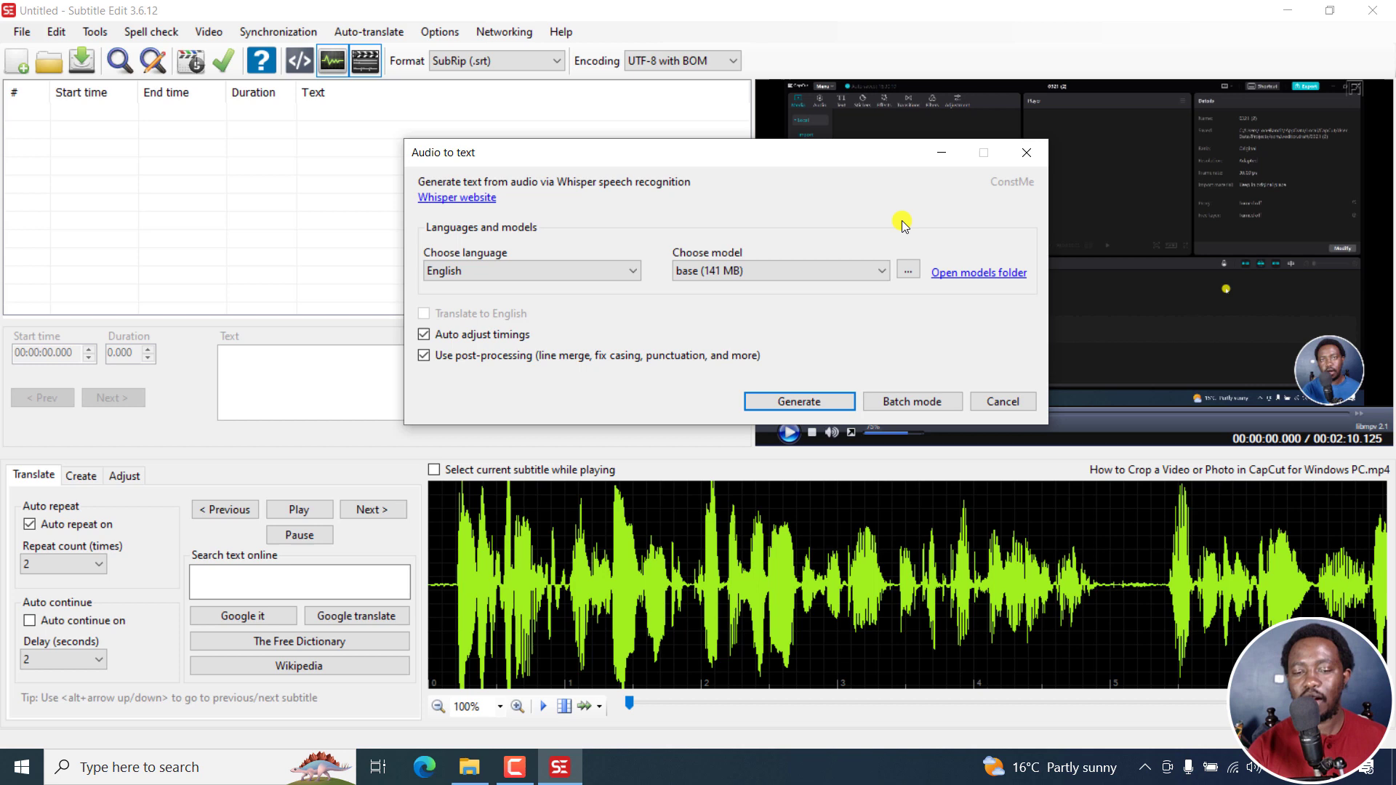
left_click(798, 401)
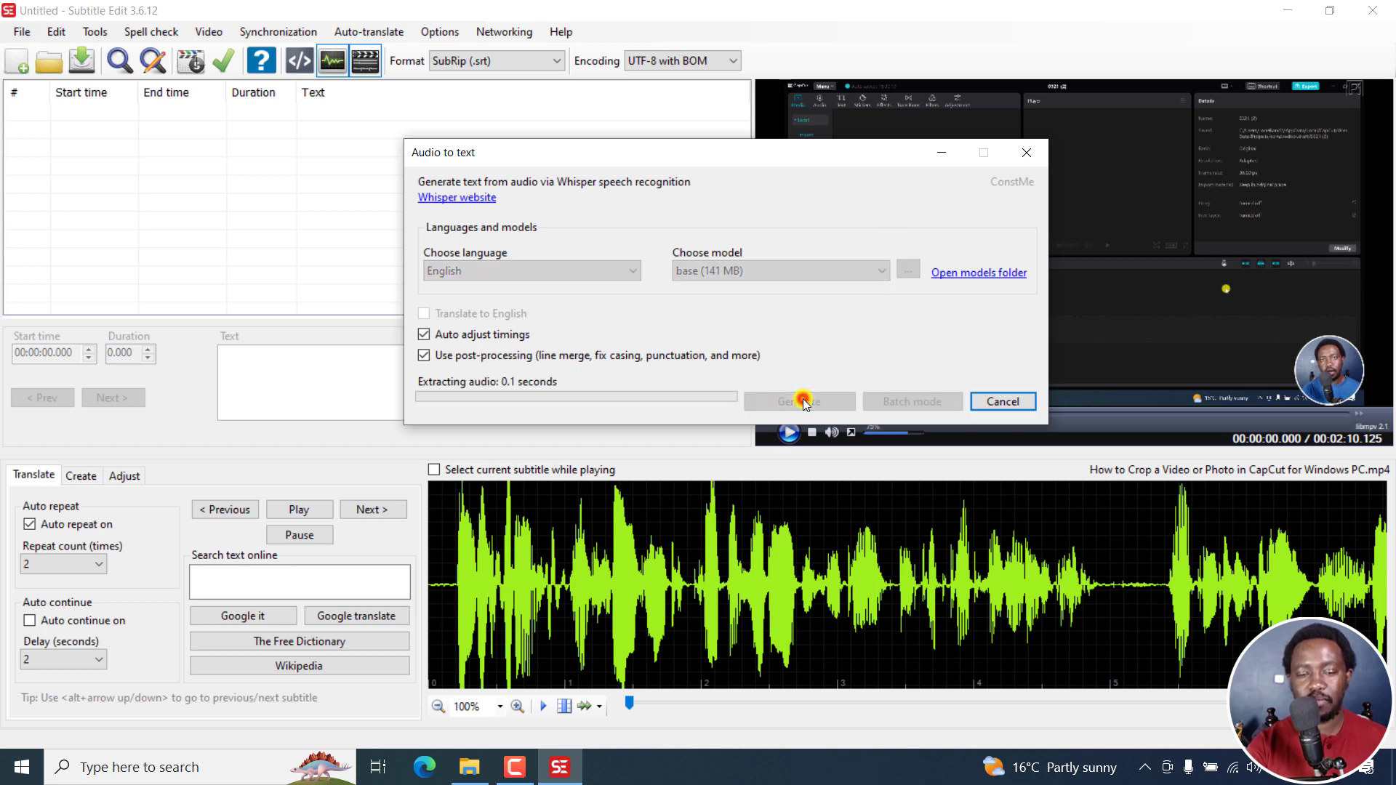
left_click(799, 400)
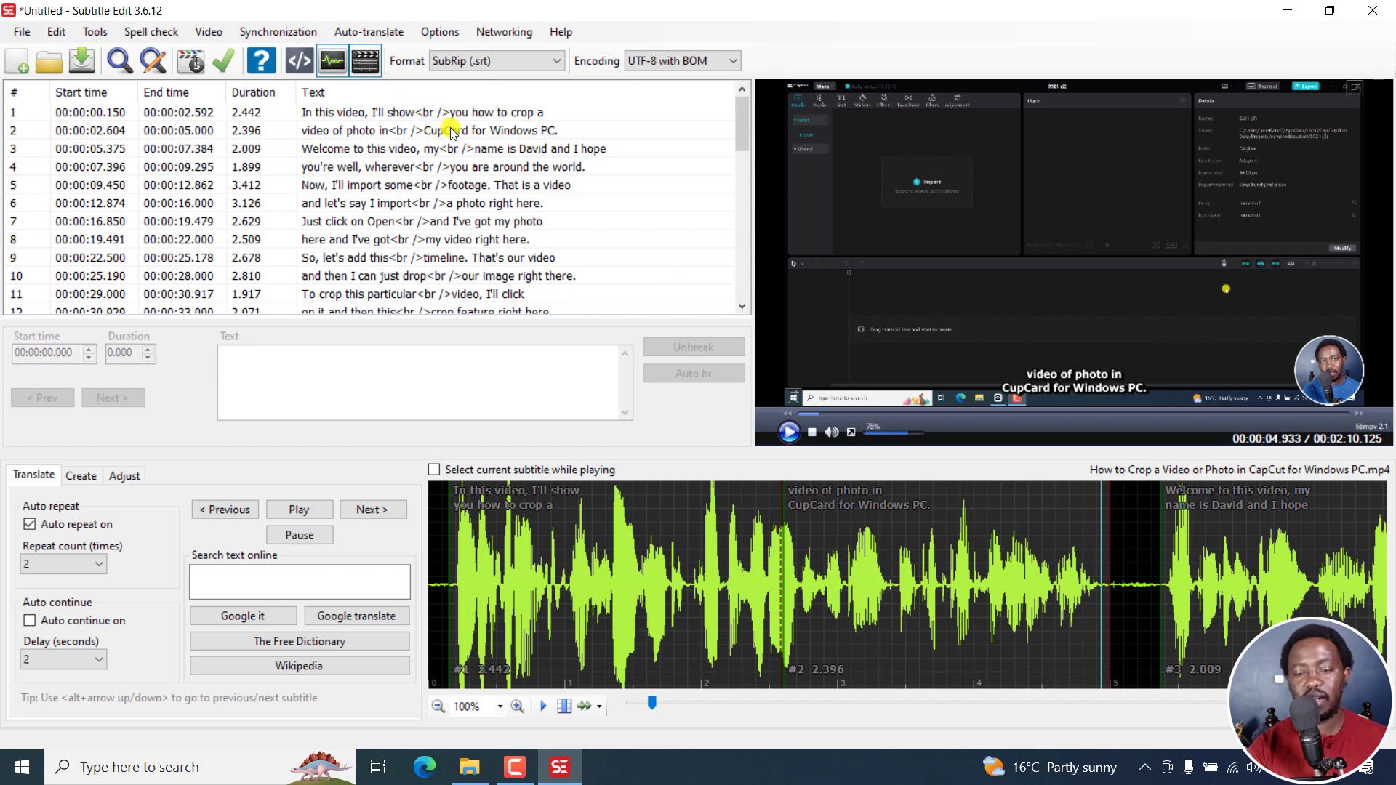
mouse_move(792, 390)
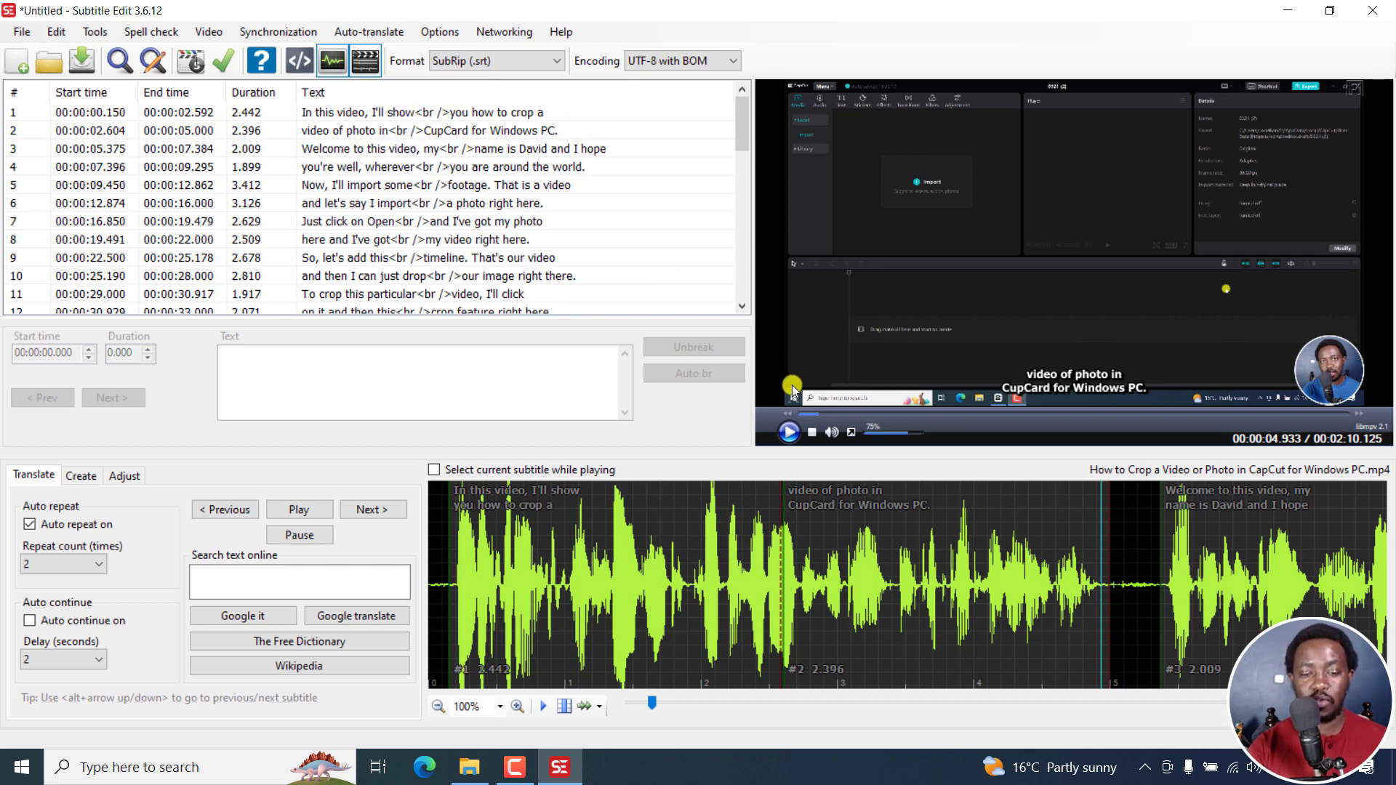
Step: Play the tutorial briefly to compare the Const-me captions with the speech, then pause
left_click(787, 432)
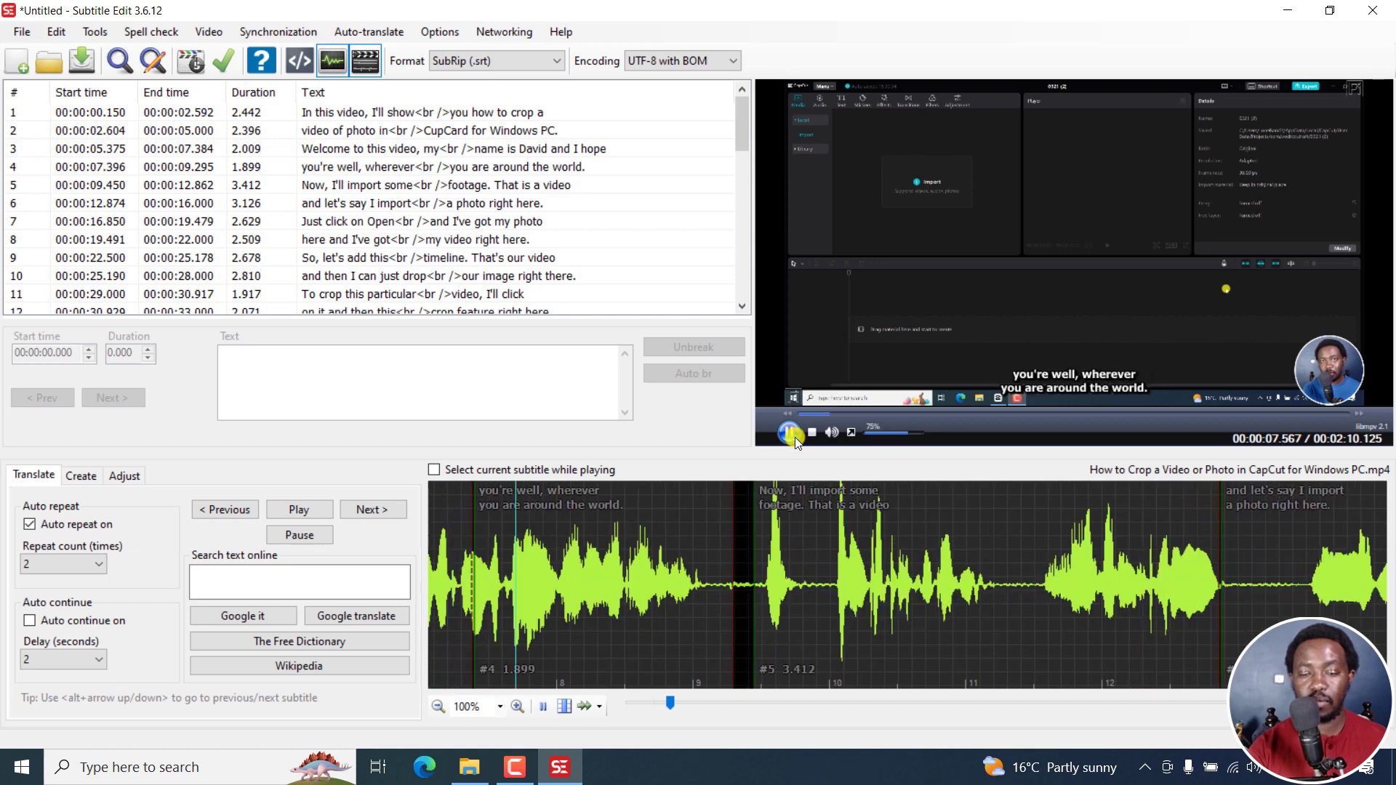
left_click(791, 433)
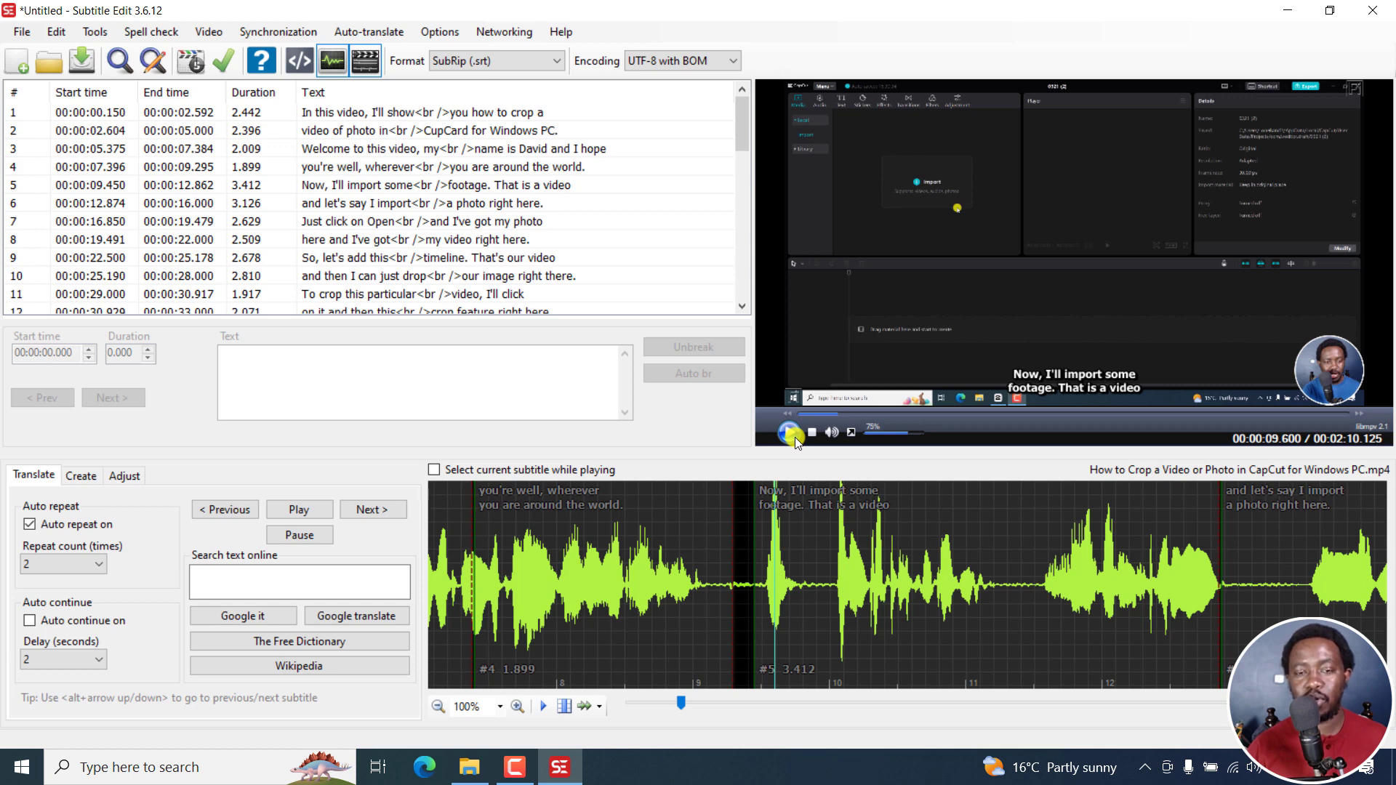
left_click(789, 433)
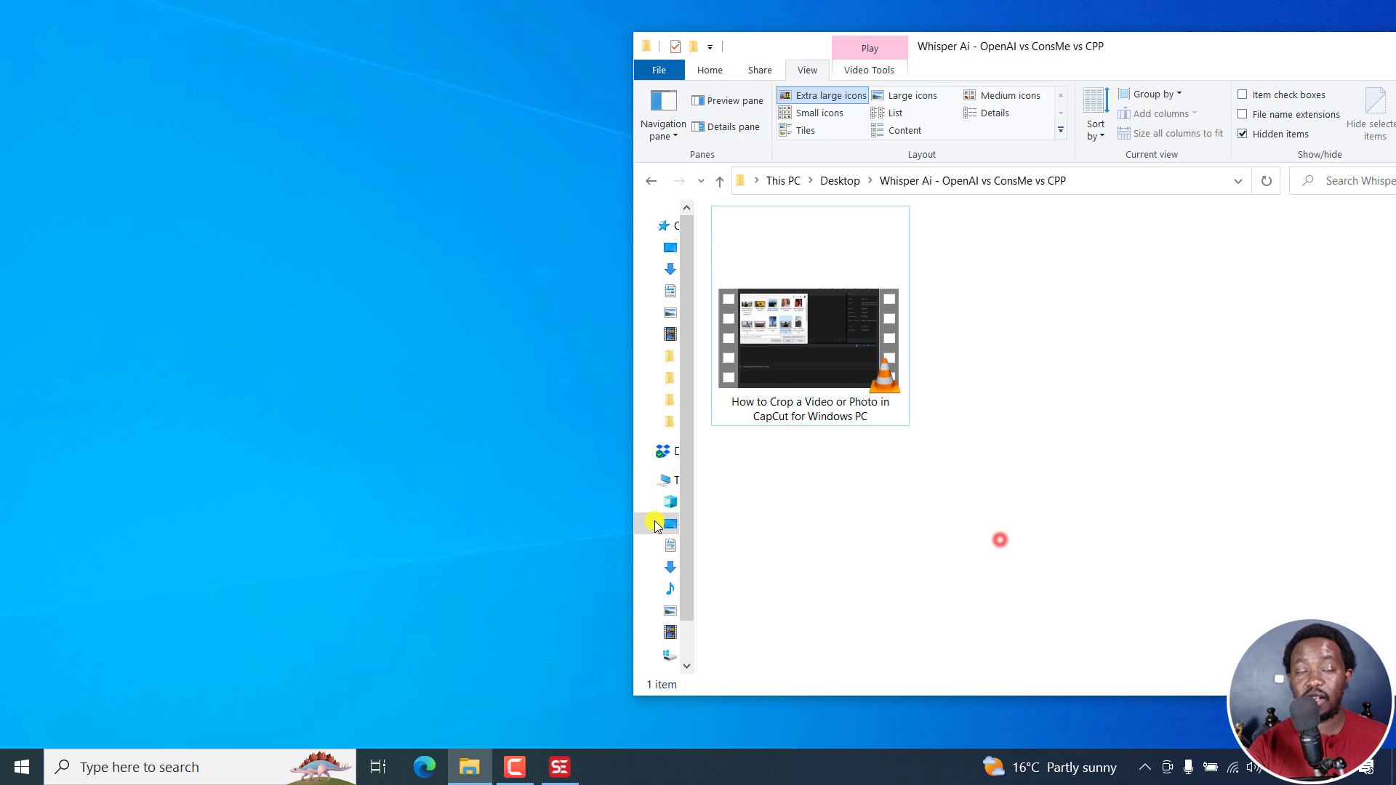
mouse_move(269, 588)
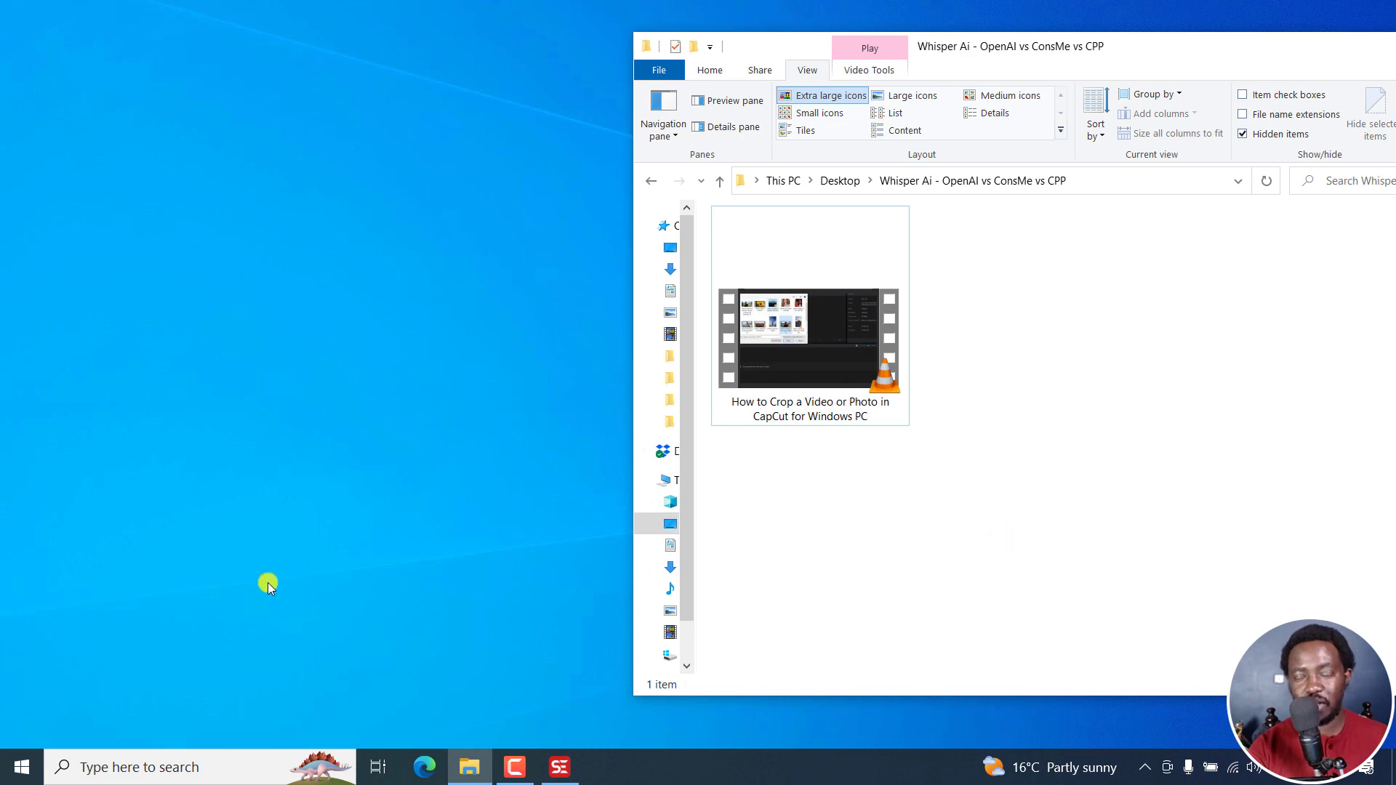
Step: Bring the Subtitle Edit window back to the front from the taskbar
left_click(134, 767)
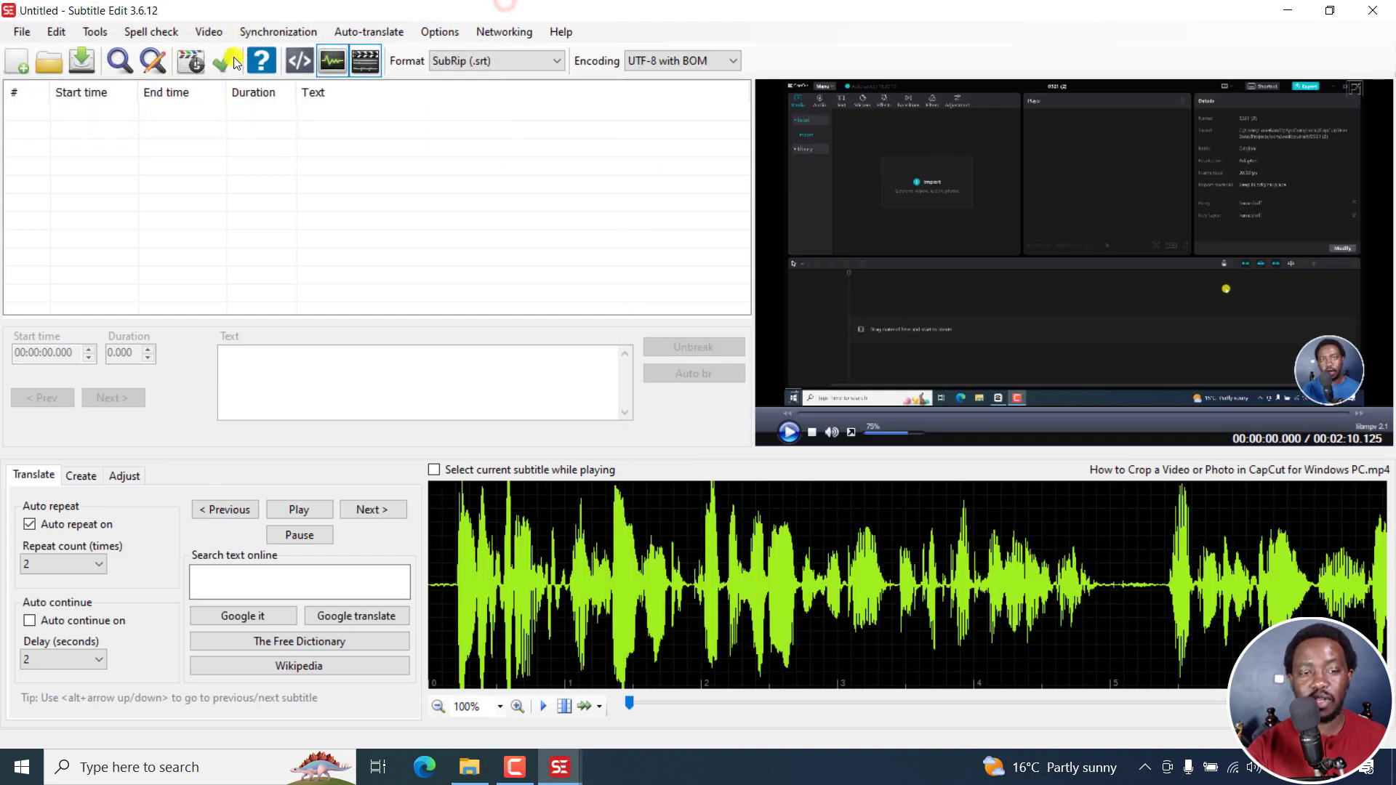
Step: Run Audio to text with the Whisper CPP engine, English language and base model
left_click(209, 31)
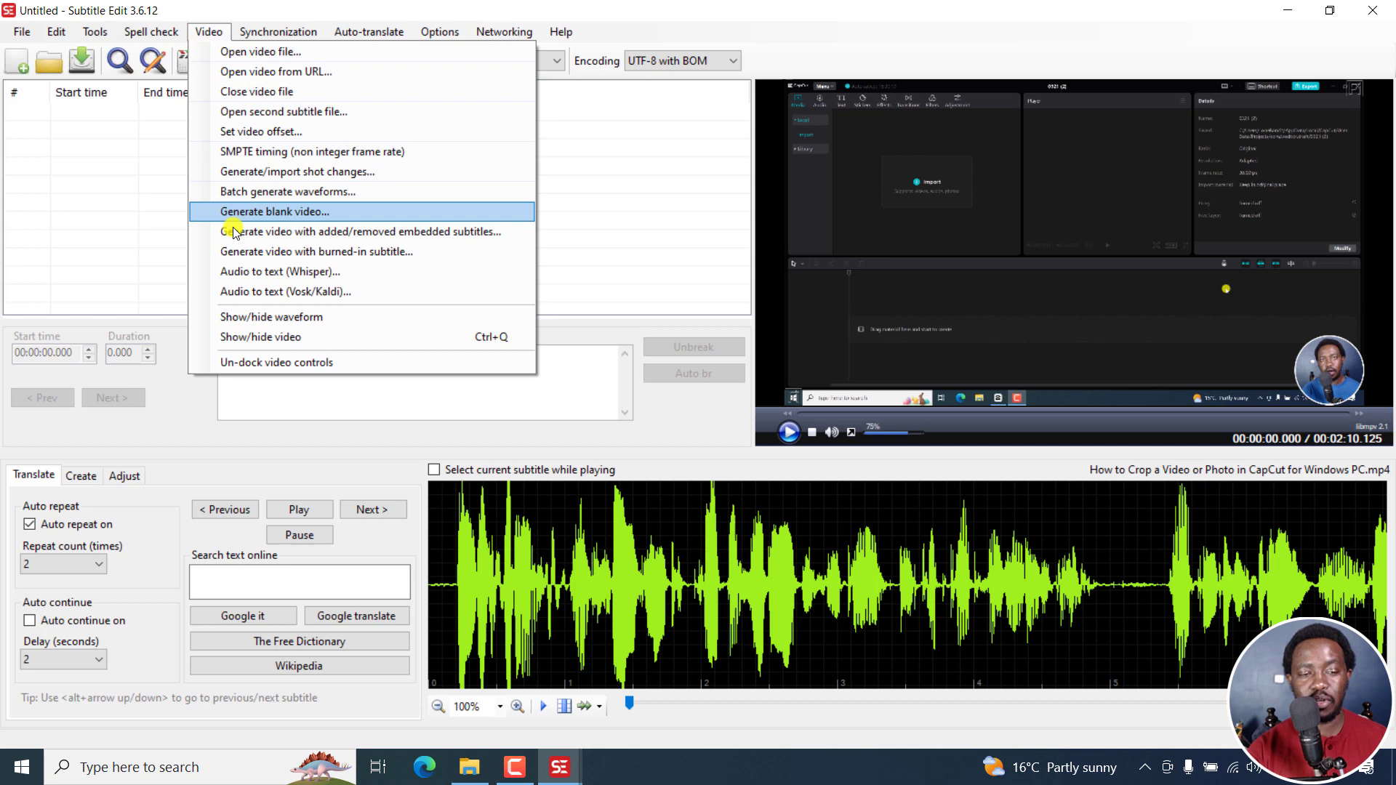
left_click(280, 271)
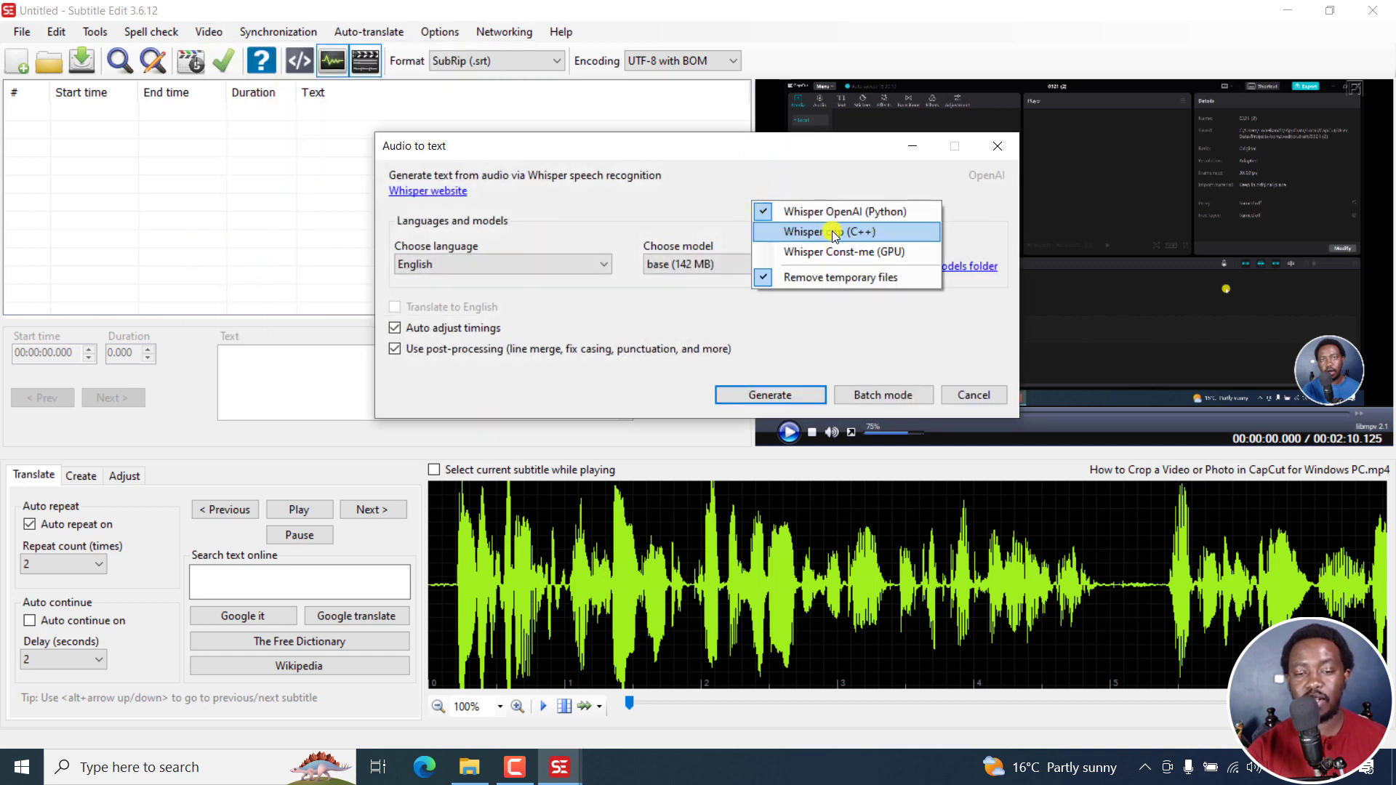
left_click(821, 231)
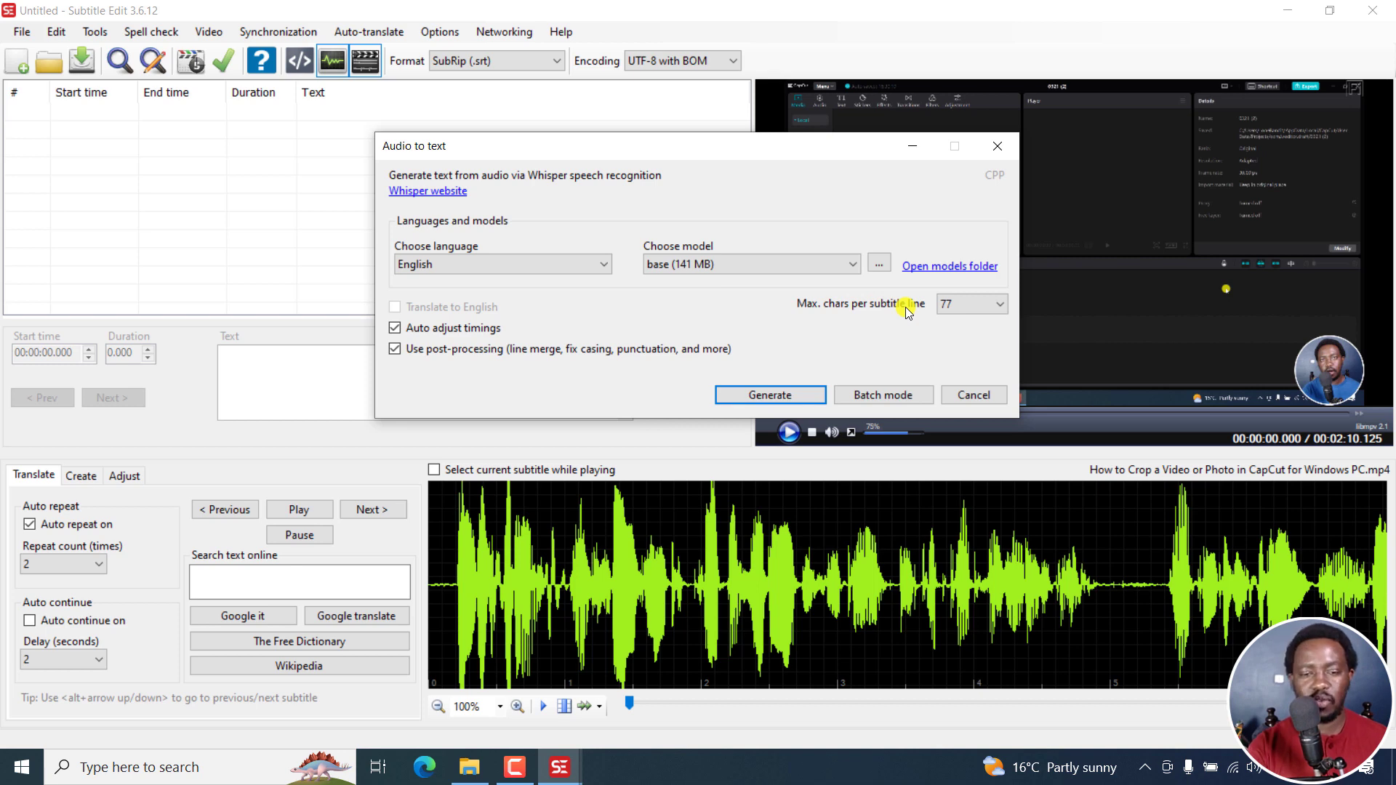
left_click(768, 394)
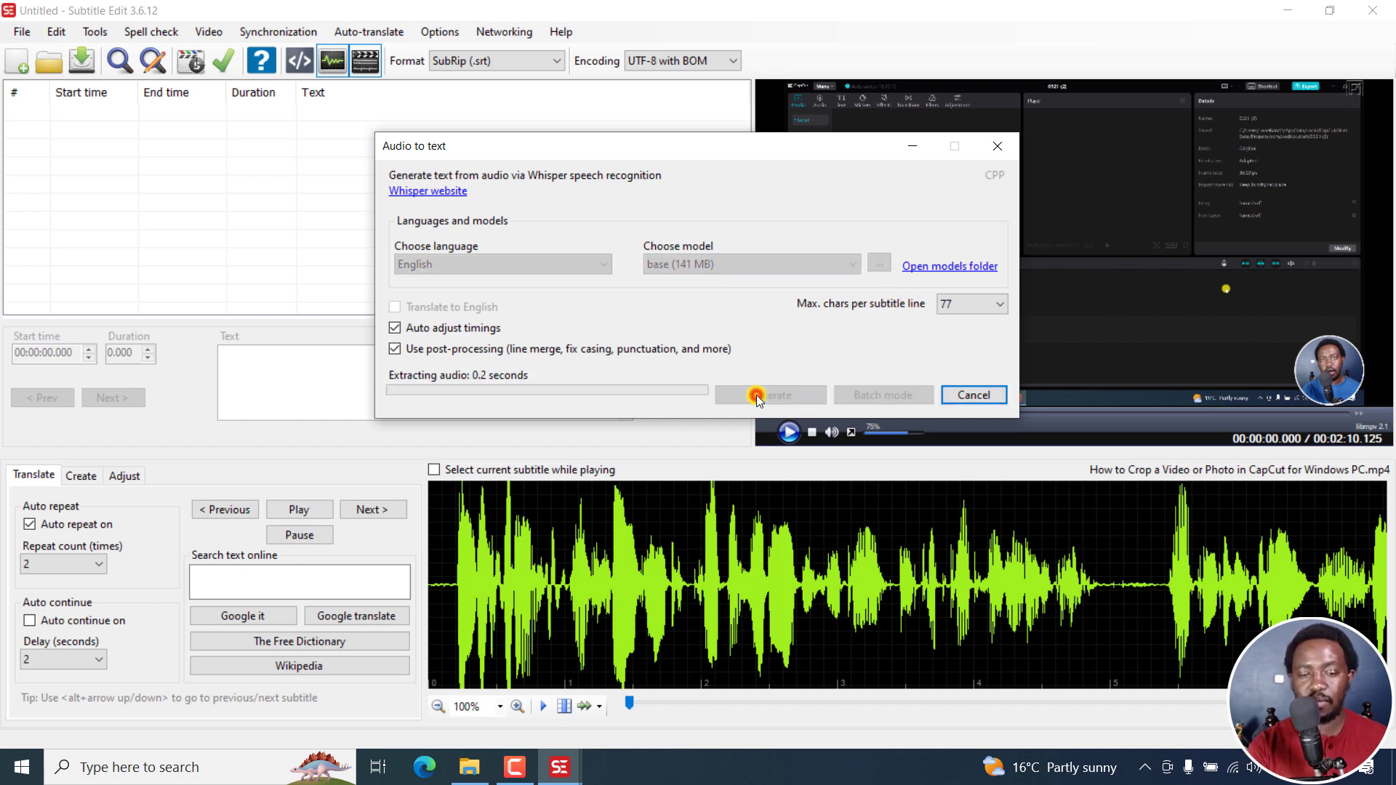
left_click(768, 394)
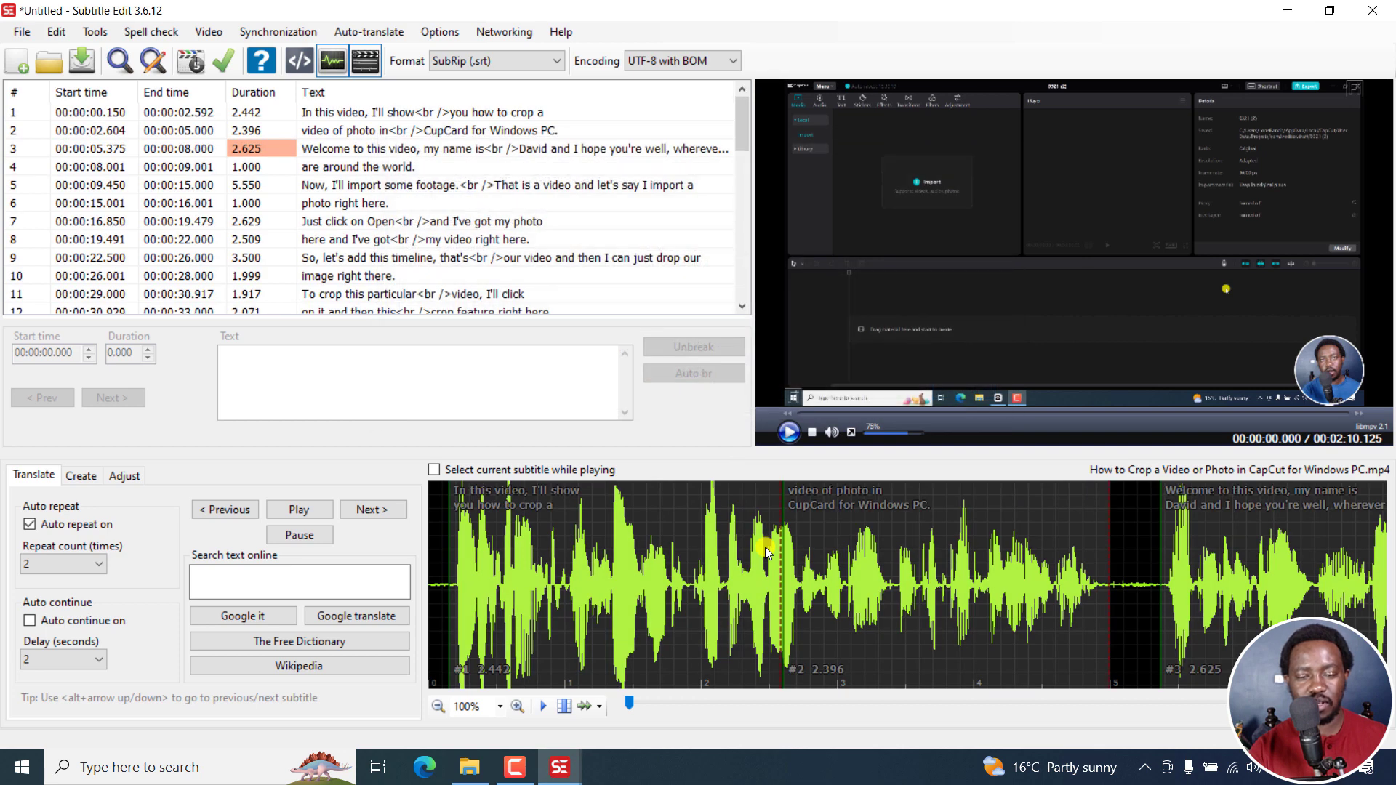
mouse_move(699, 525)
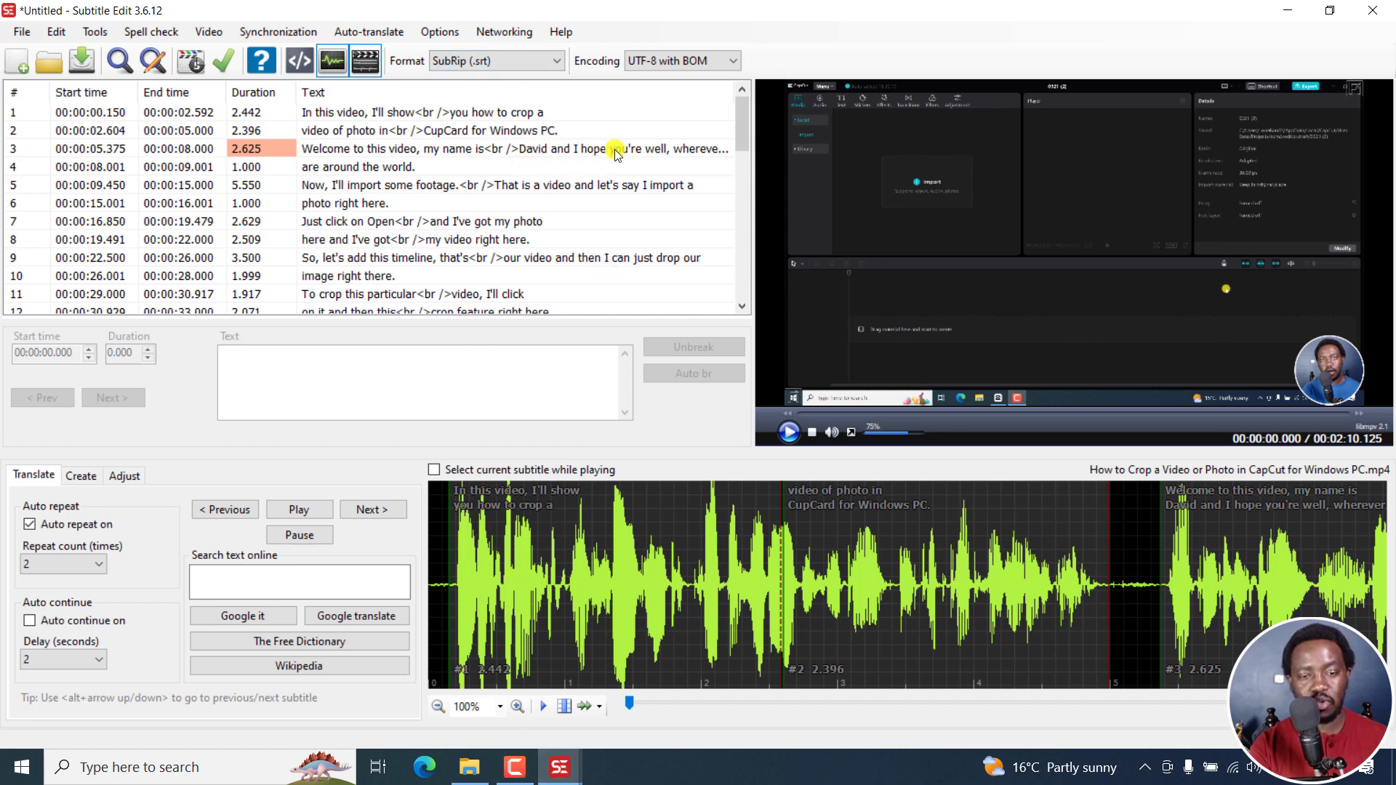
mouse_move(560, 767)
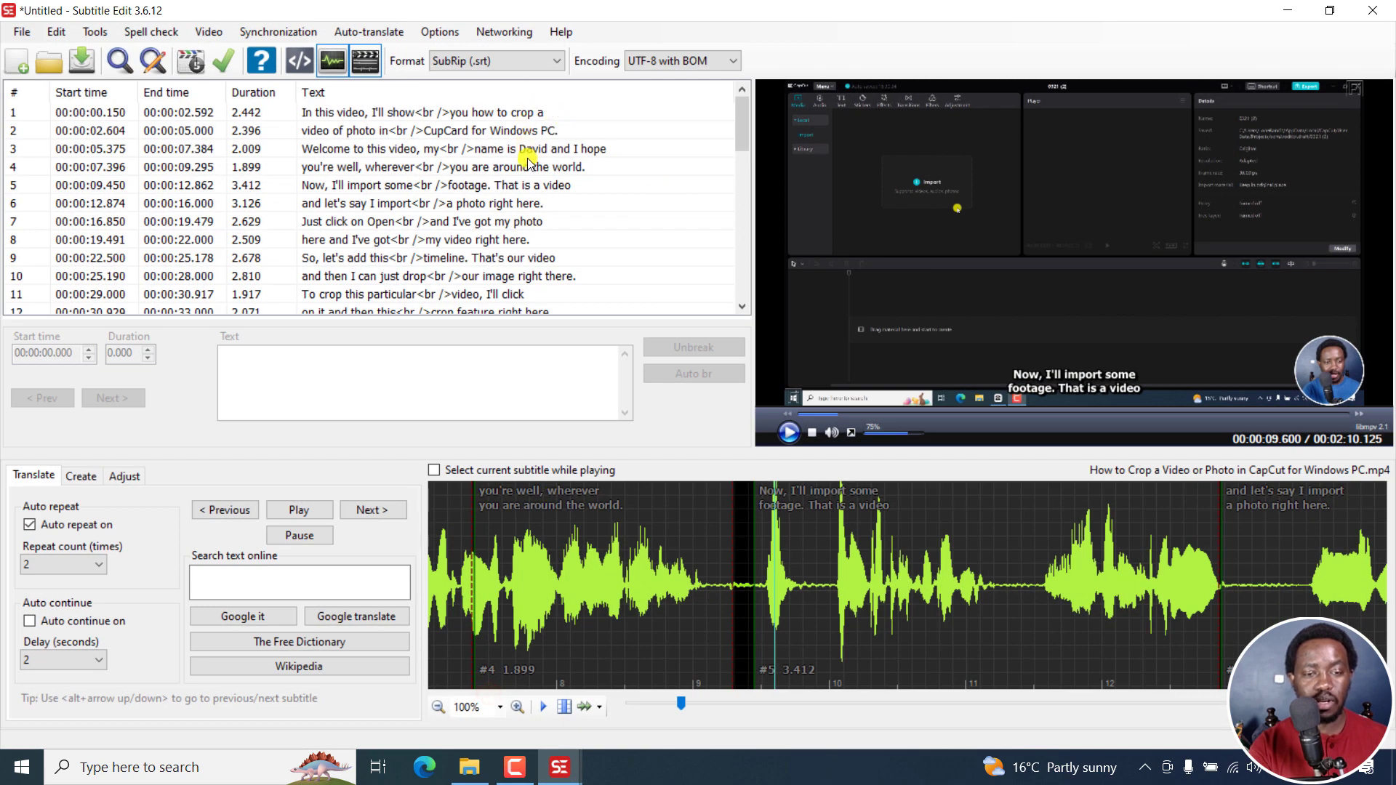
mouse_move(1238, 43)
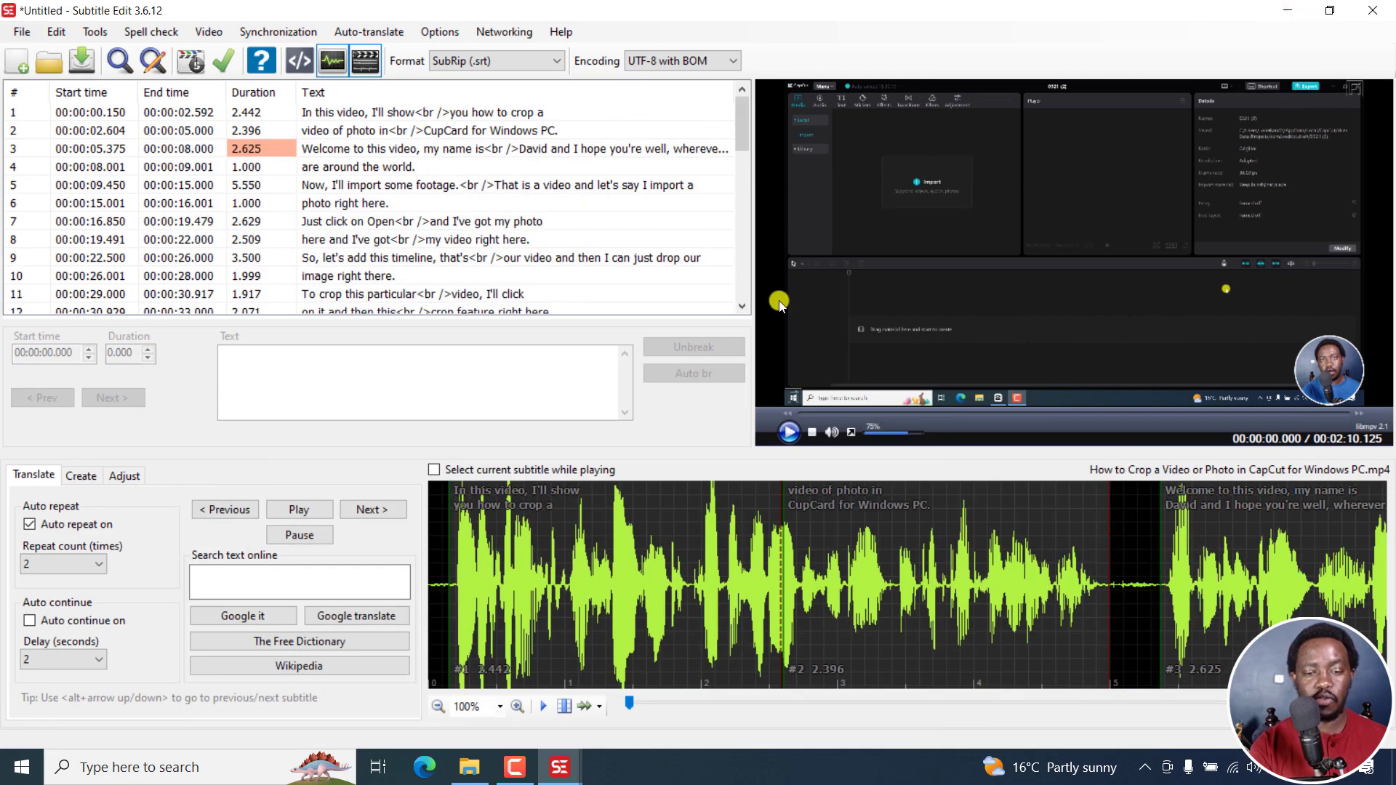
left_click(789, 432)
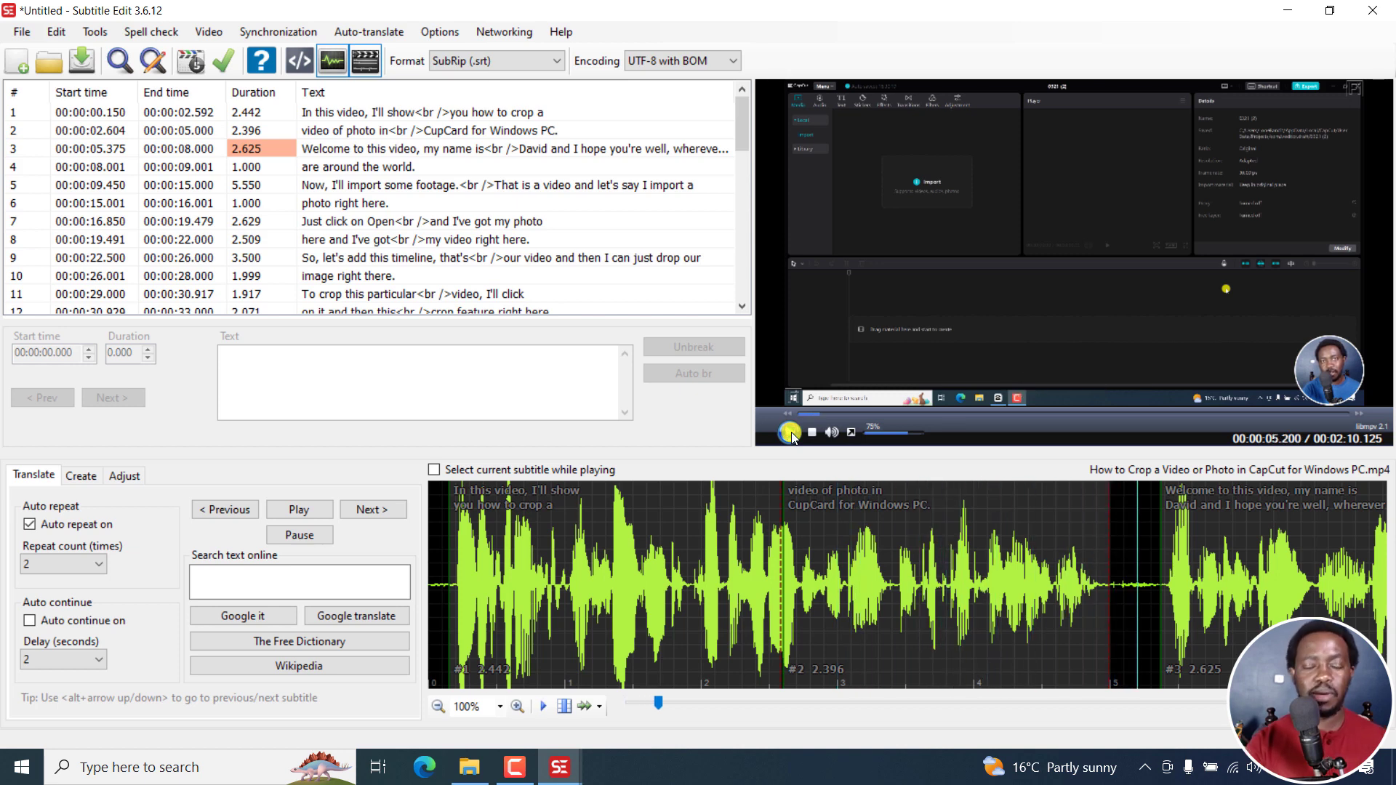
left_click(791, 432)
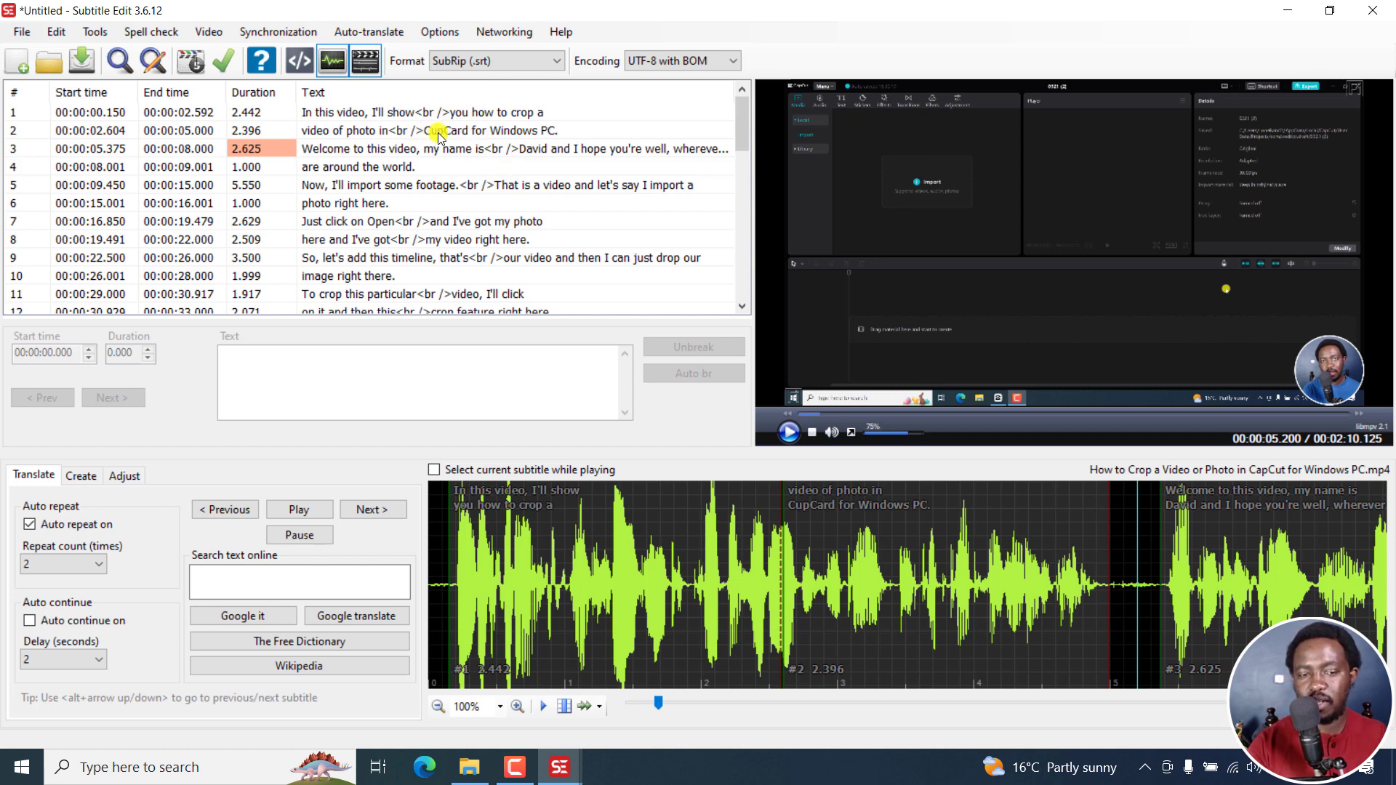
double_click(434, 131)
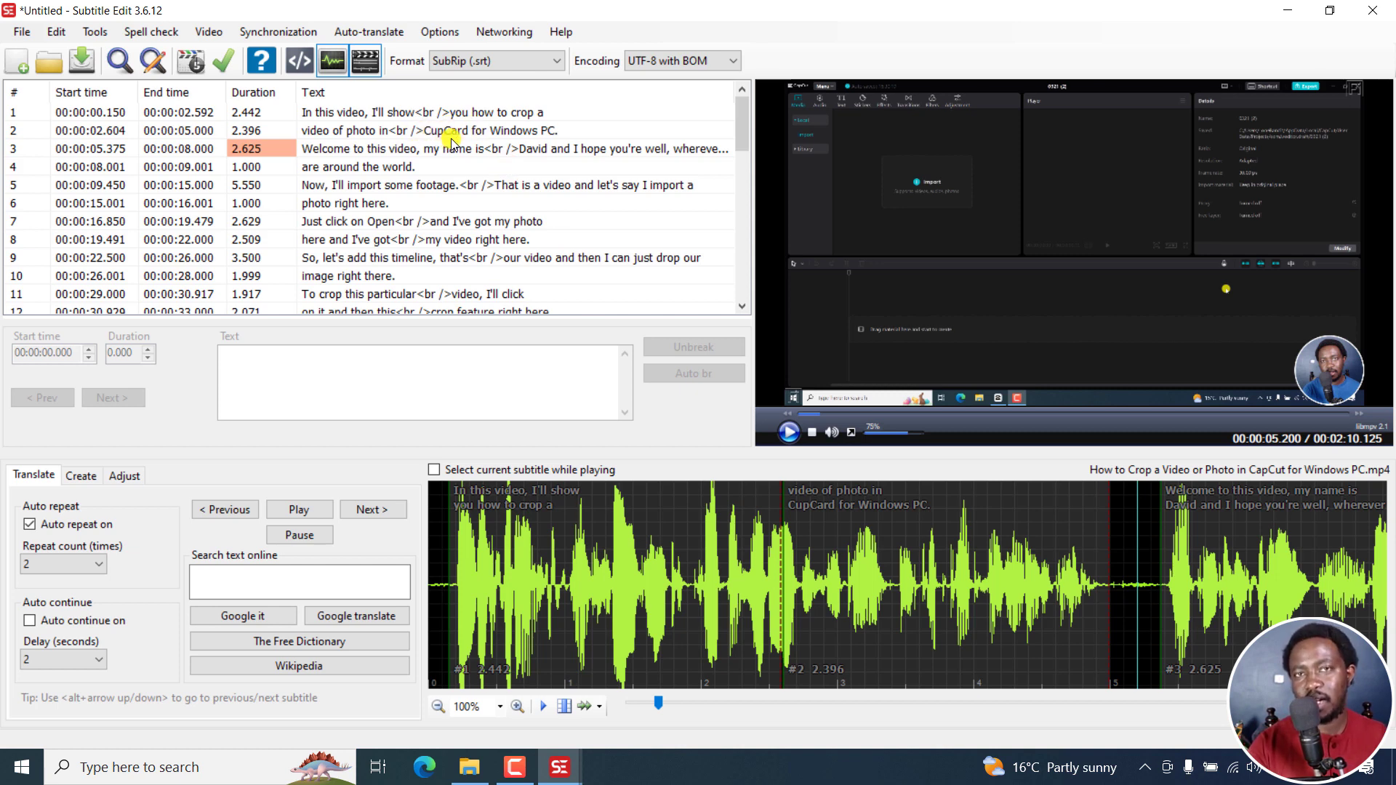
mouse_move(728, 182)
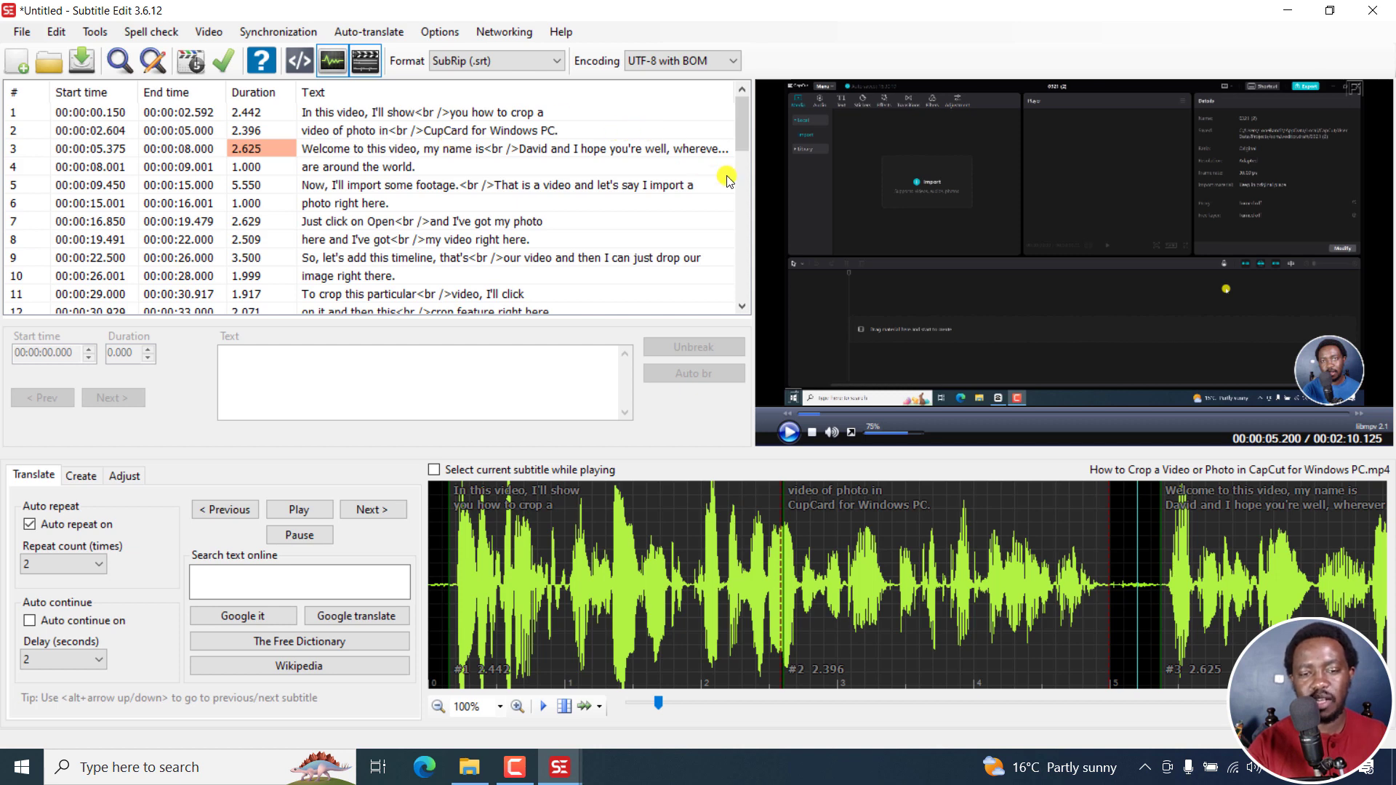
left_click(789, 432)
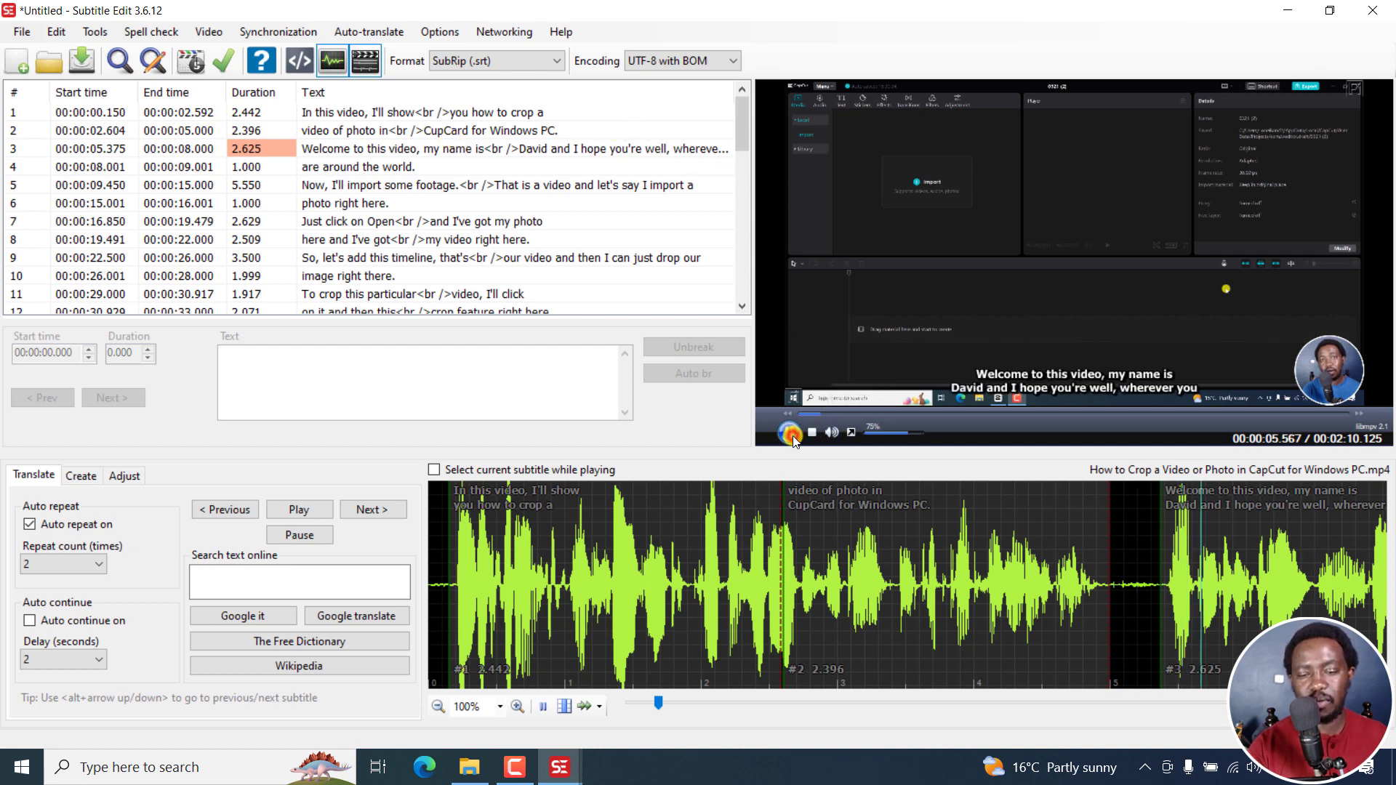
left_click(789, 432)
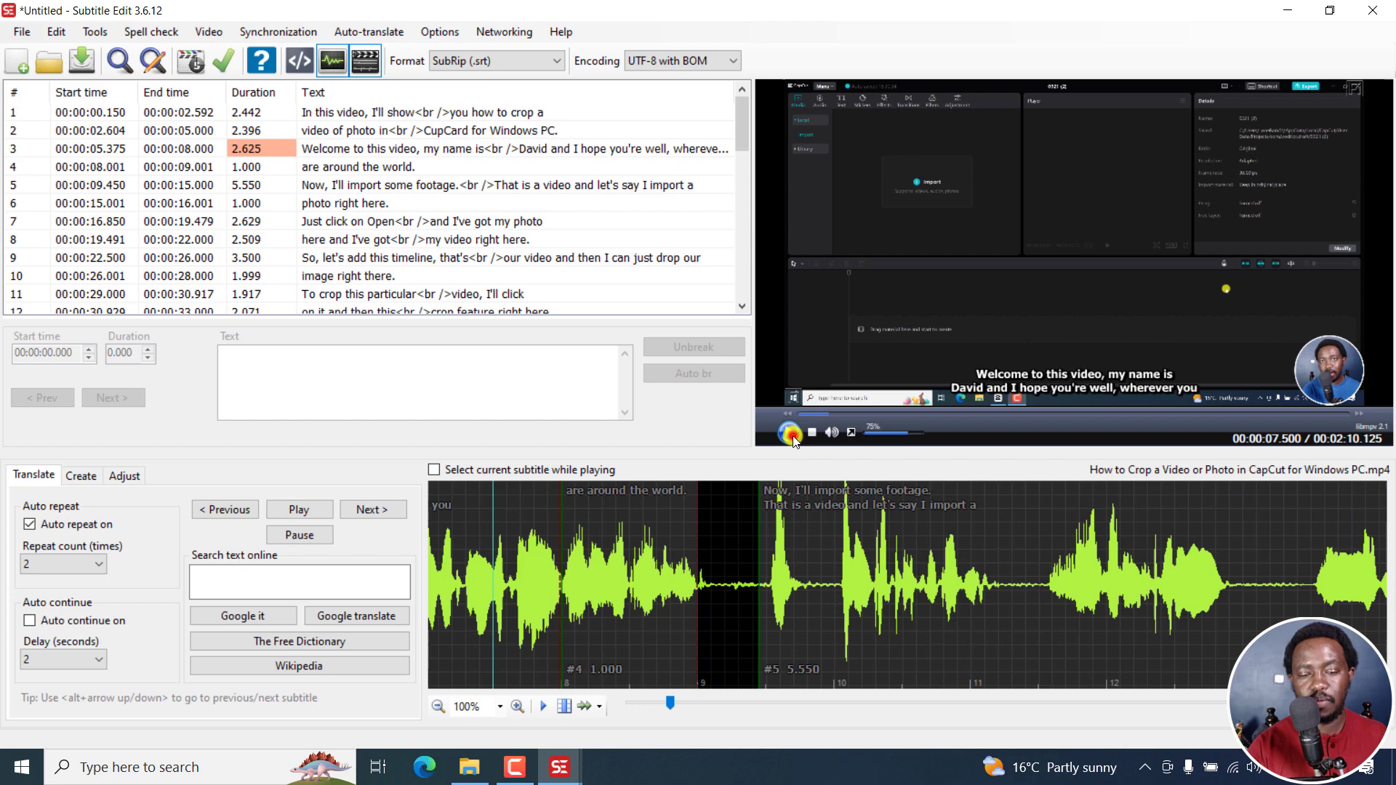
mouse_move(560, 767)
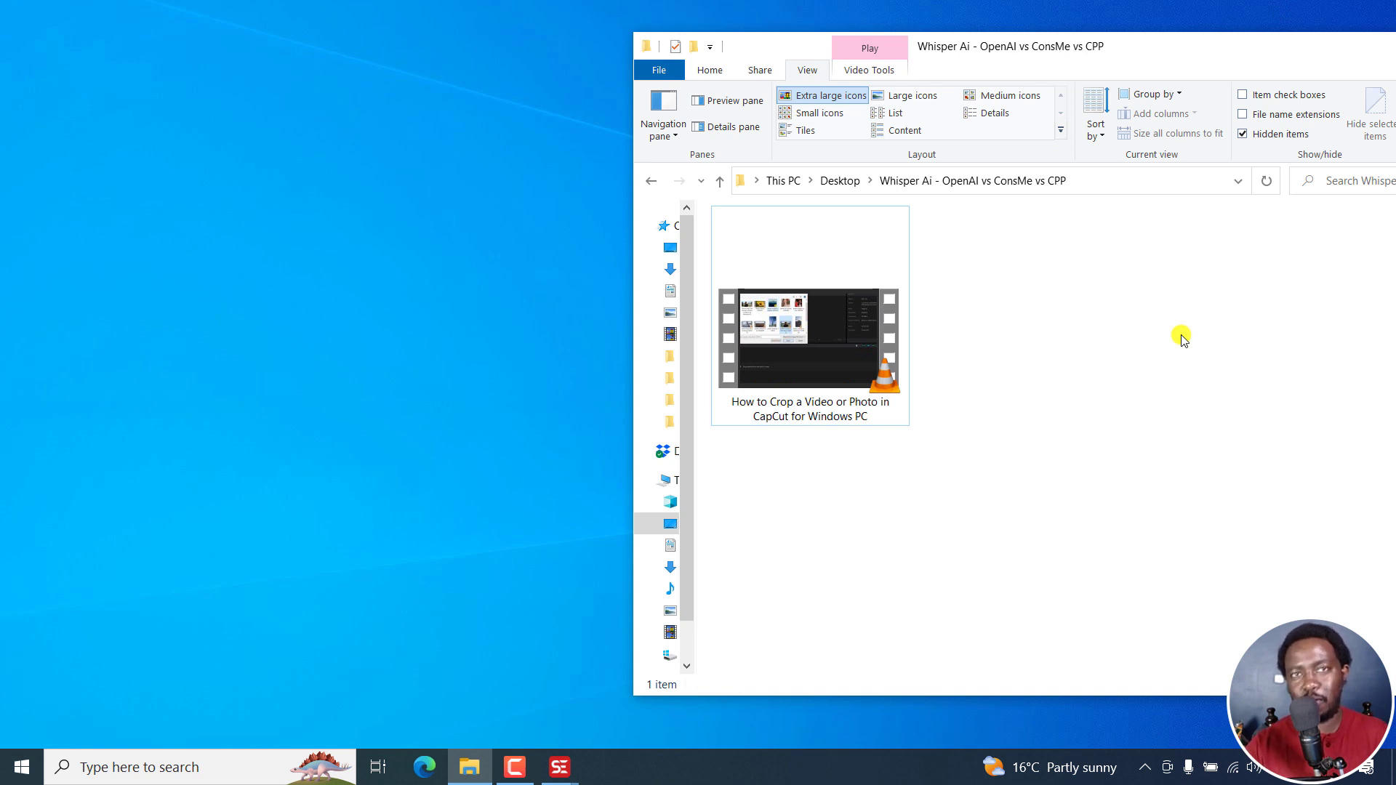
mouse_move(564, 630)
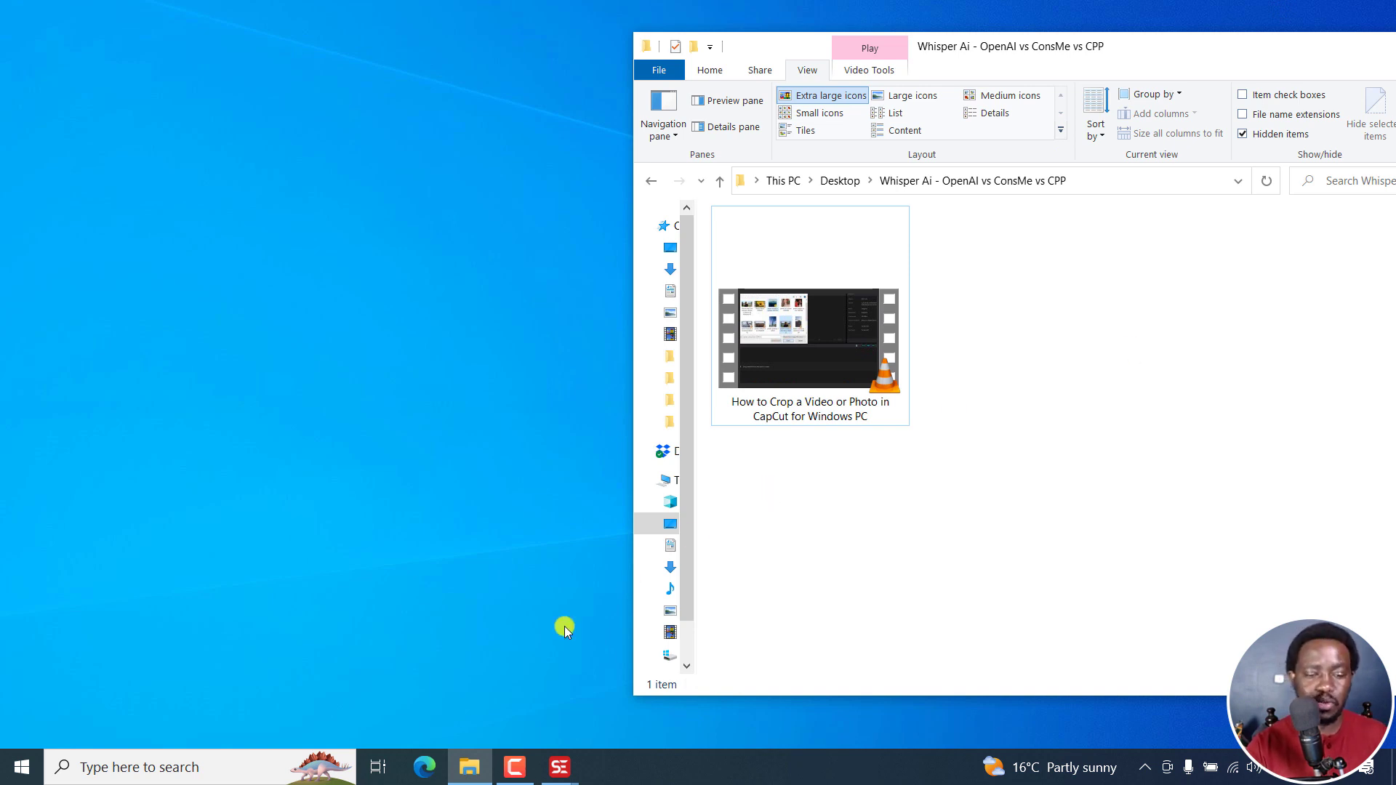
Step: Switch from File Explorer back to the Subtitle Edit window via the taskbar
left_click(134, 767)
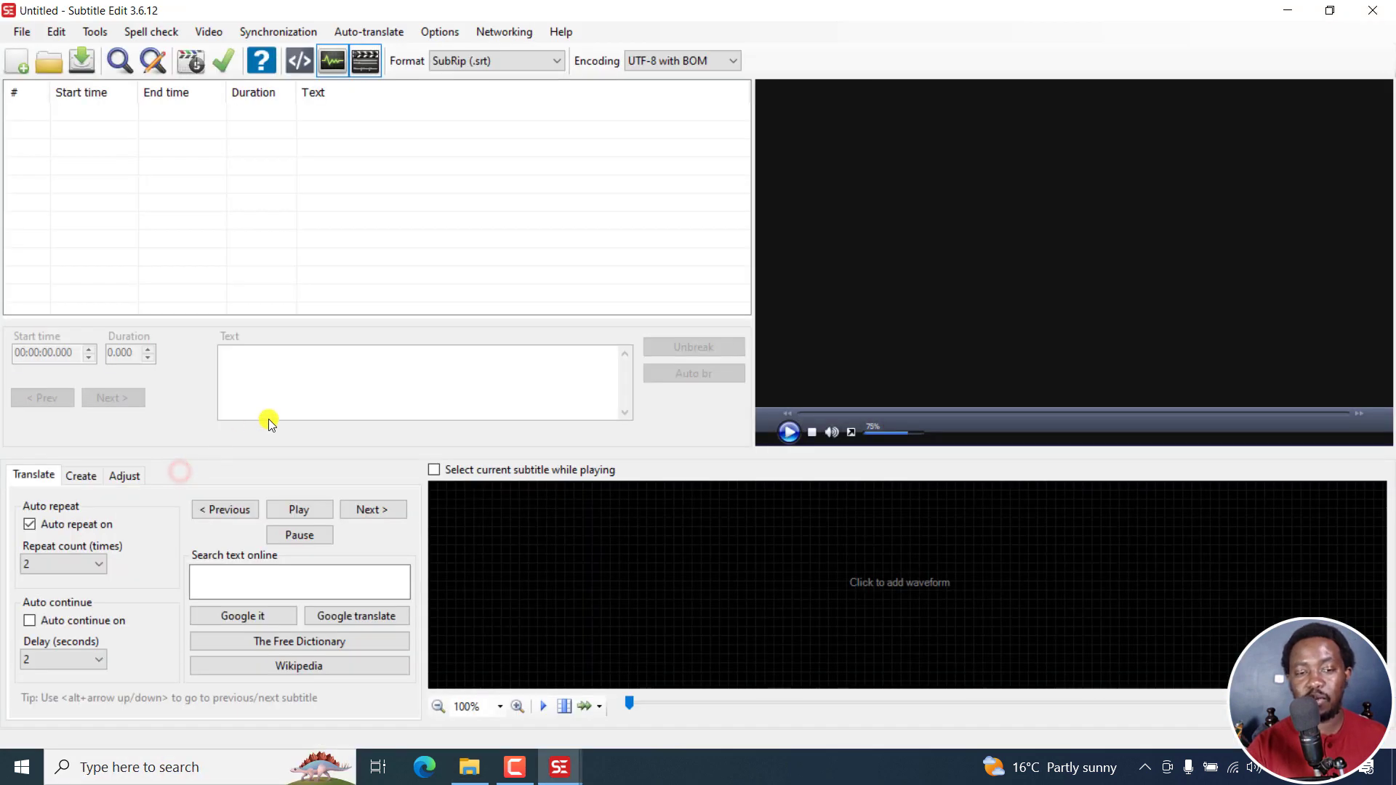
left_click(471, 766)
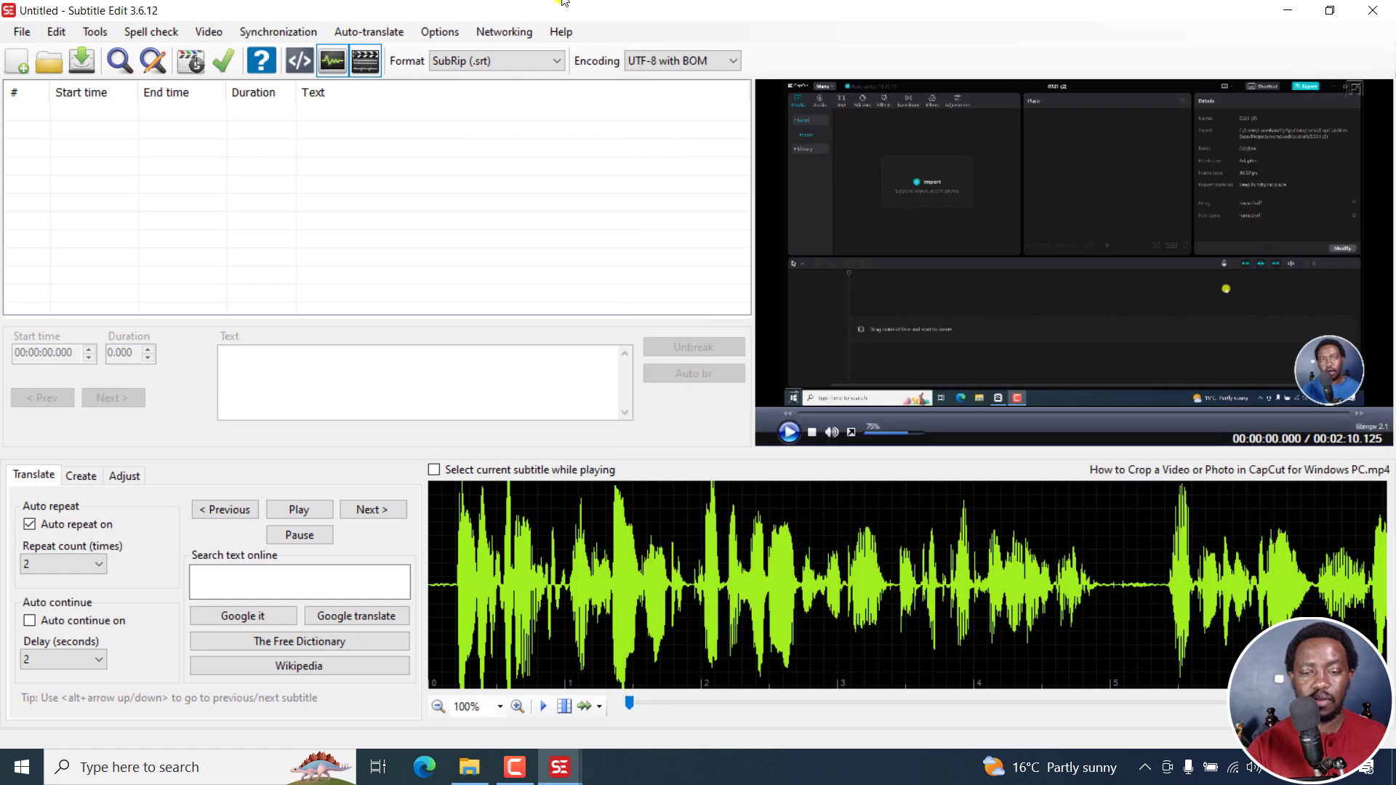
mouse_move(364, 188)
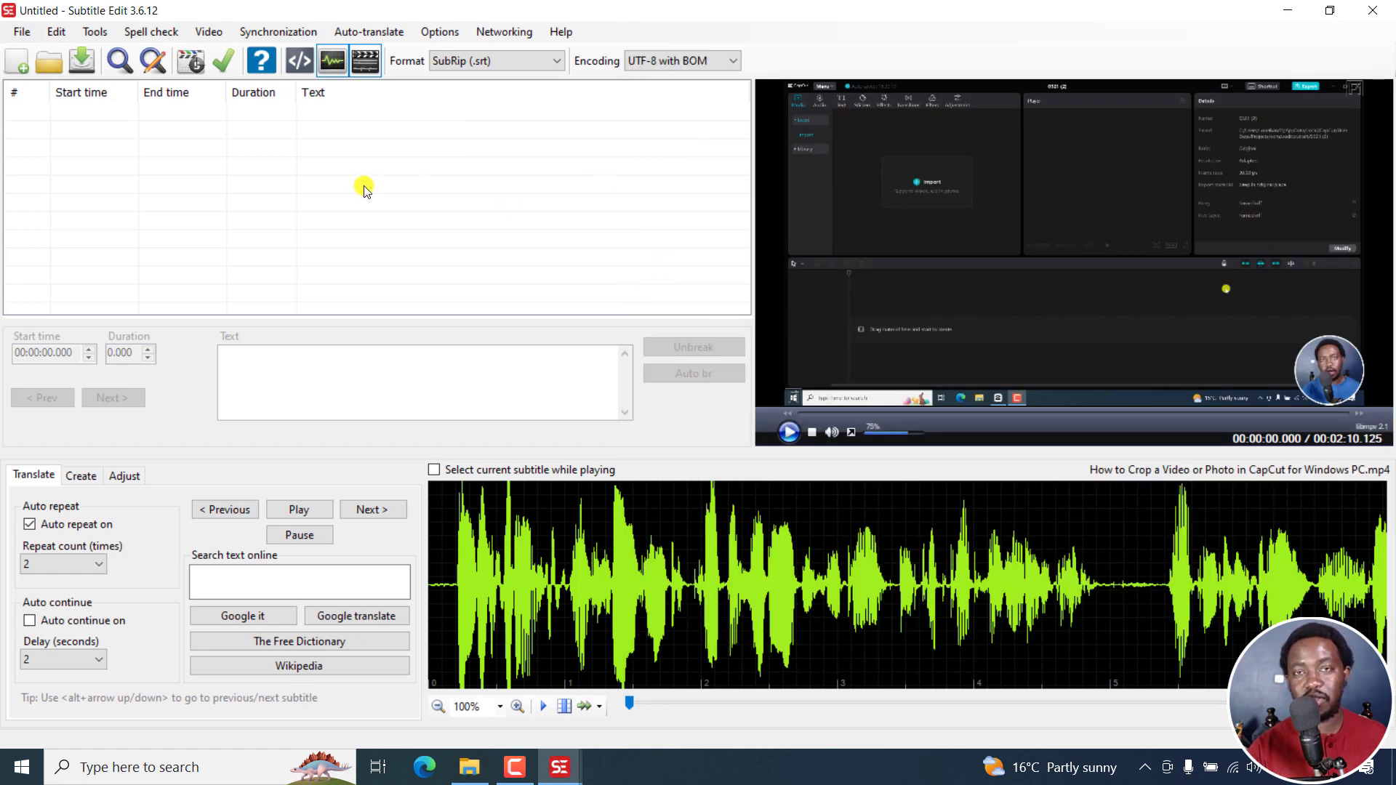
mouse_move(321, 194)
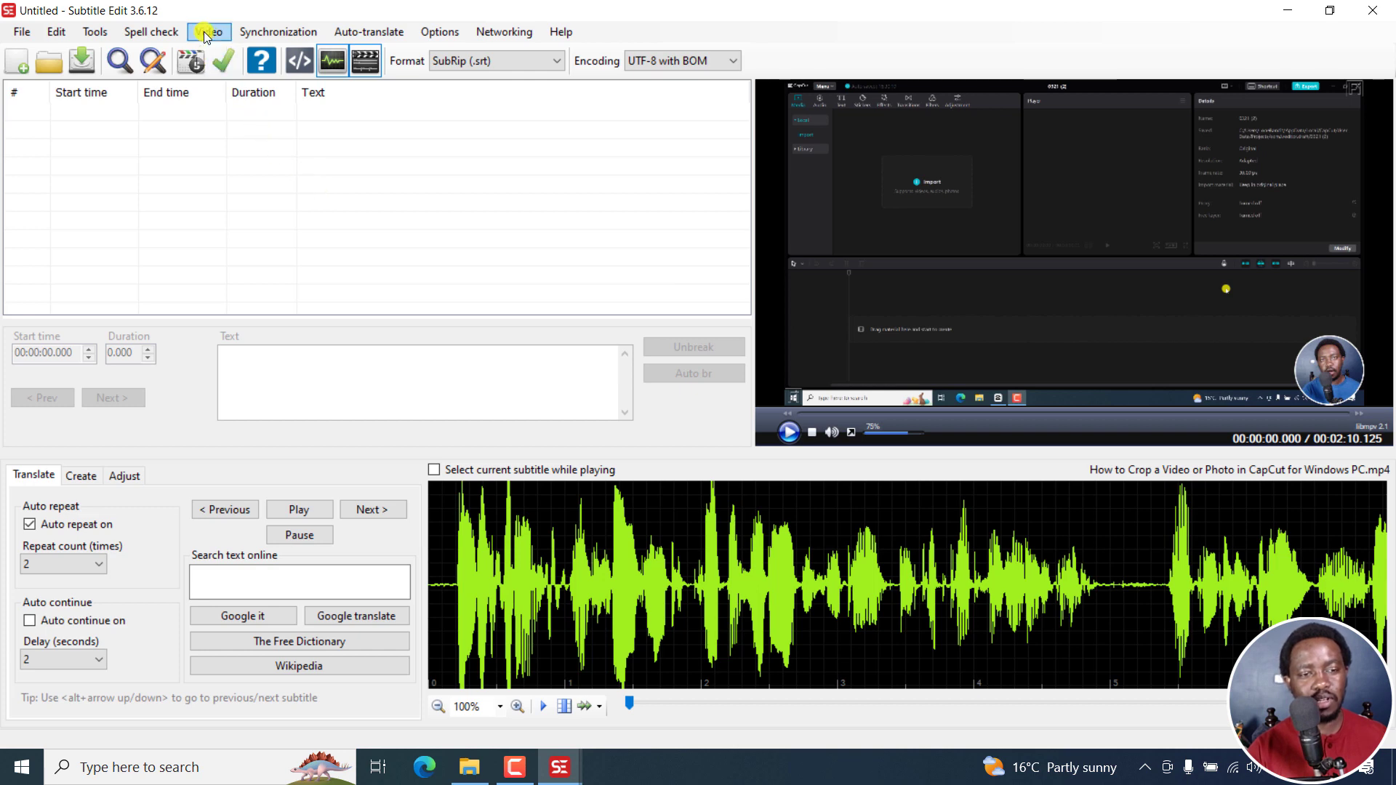
Step: Generate subtitles via Audio to text with the OpenAI Whisper engine, English, base model
left_click(209, 31)
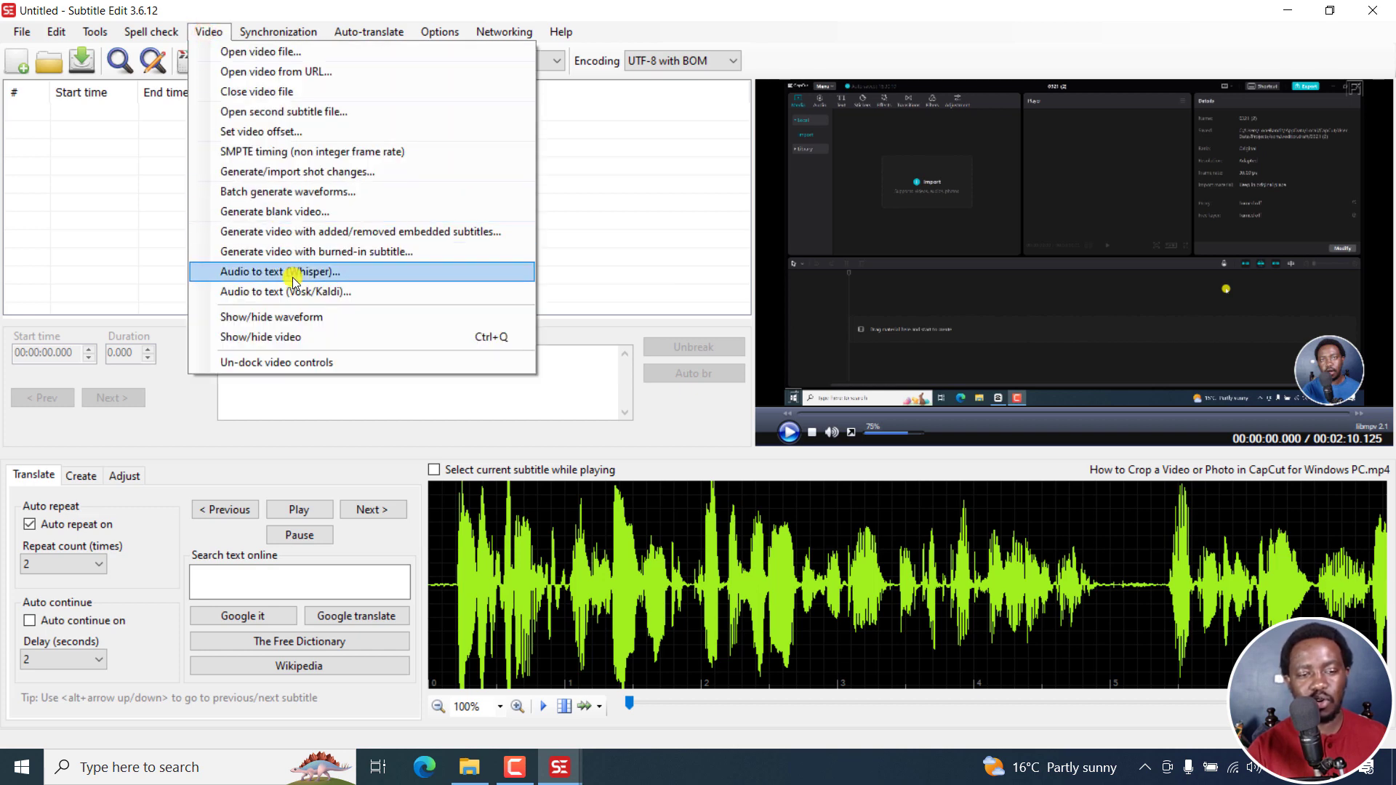
left_click(283, 271)
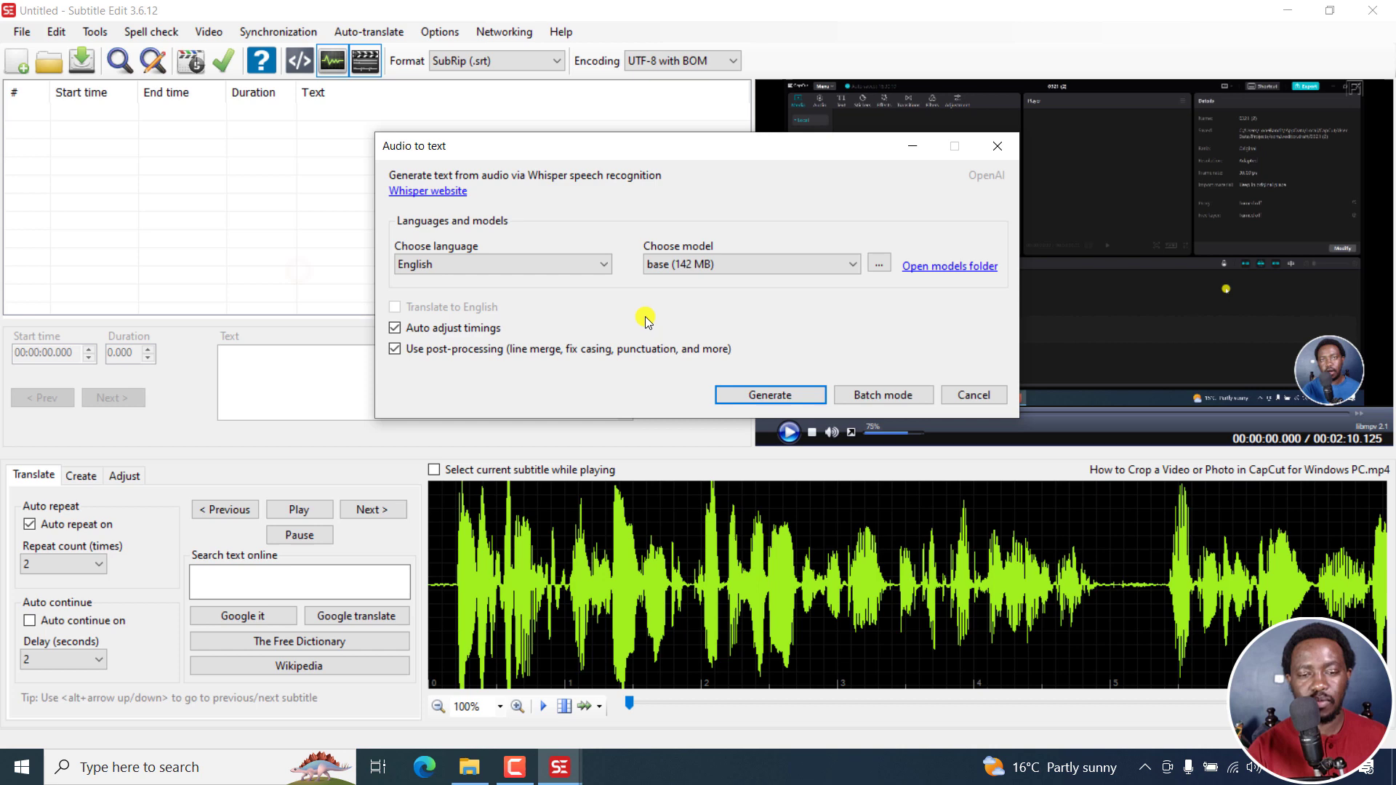
mouse_move(961, 196)
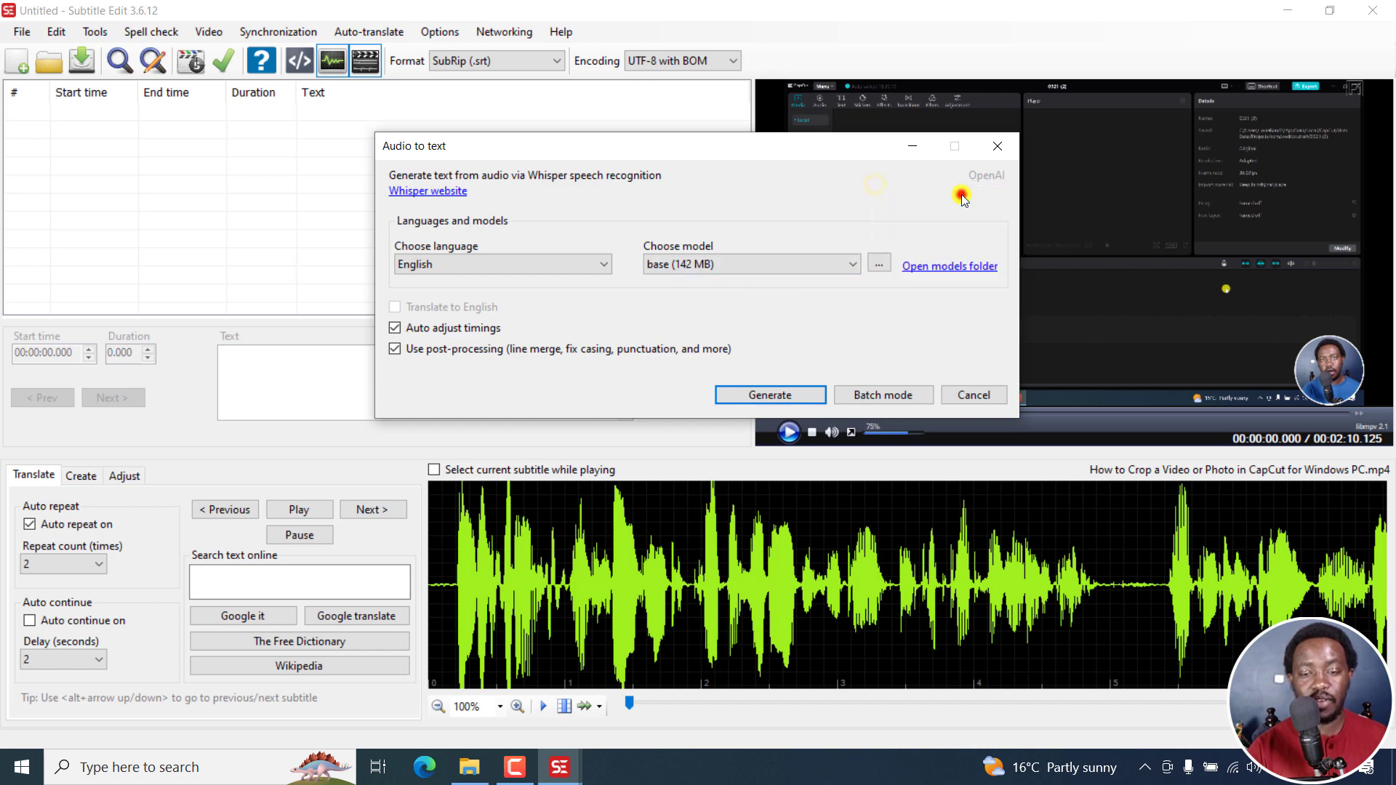
left_click(769, 395)
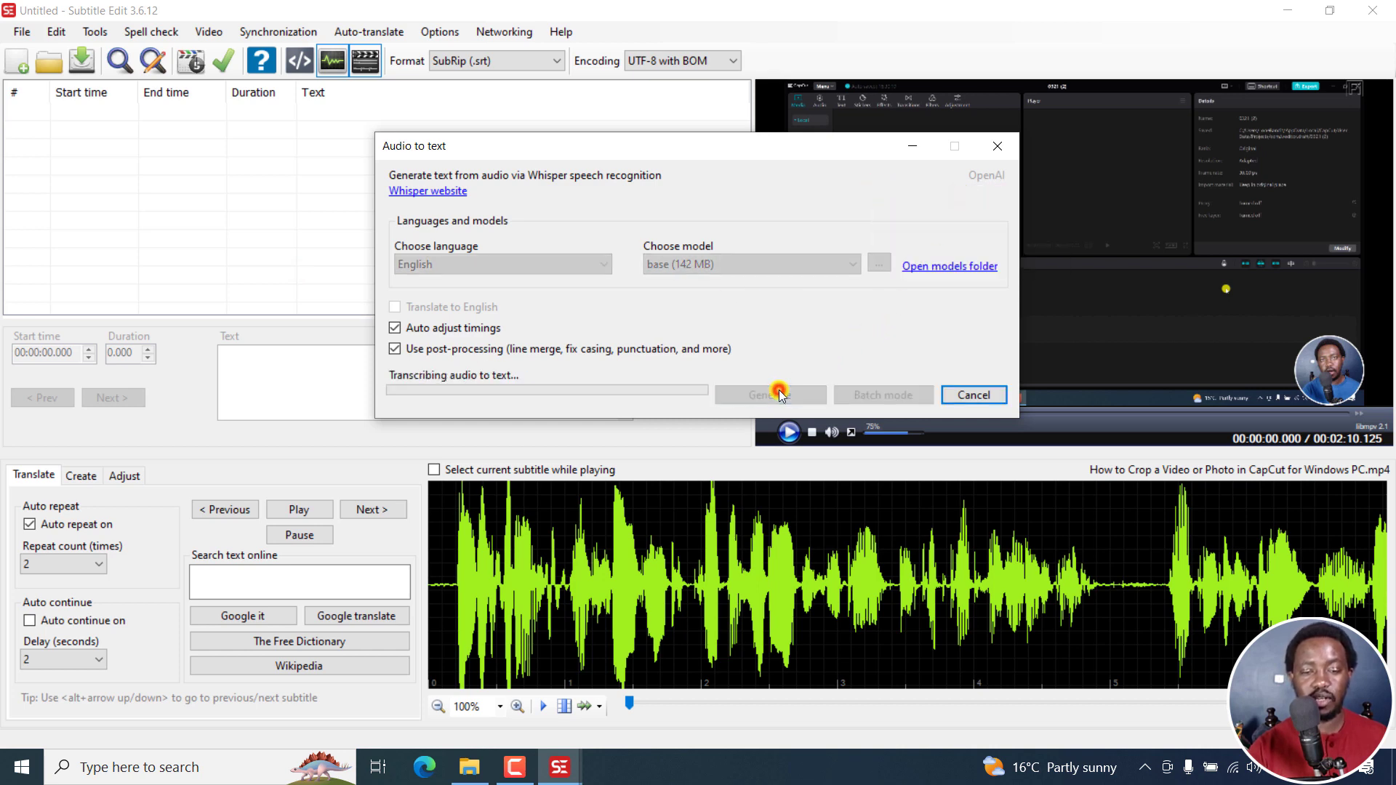
Step: Confirm Generate and wait while OpenAI Whisper transcribes the tutorial audio
left_click(768, 394)
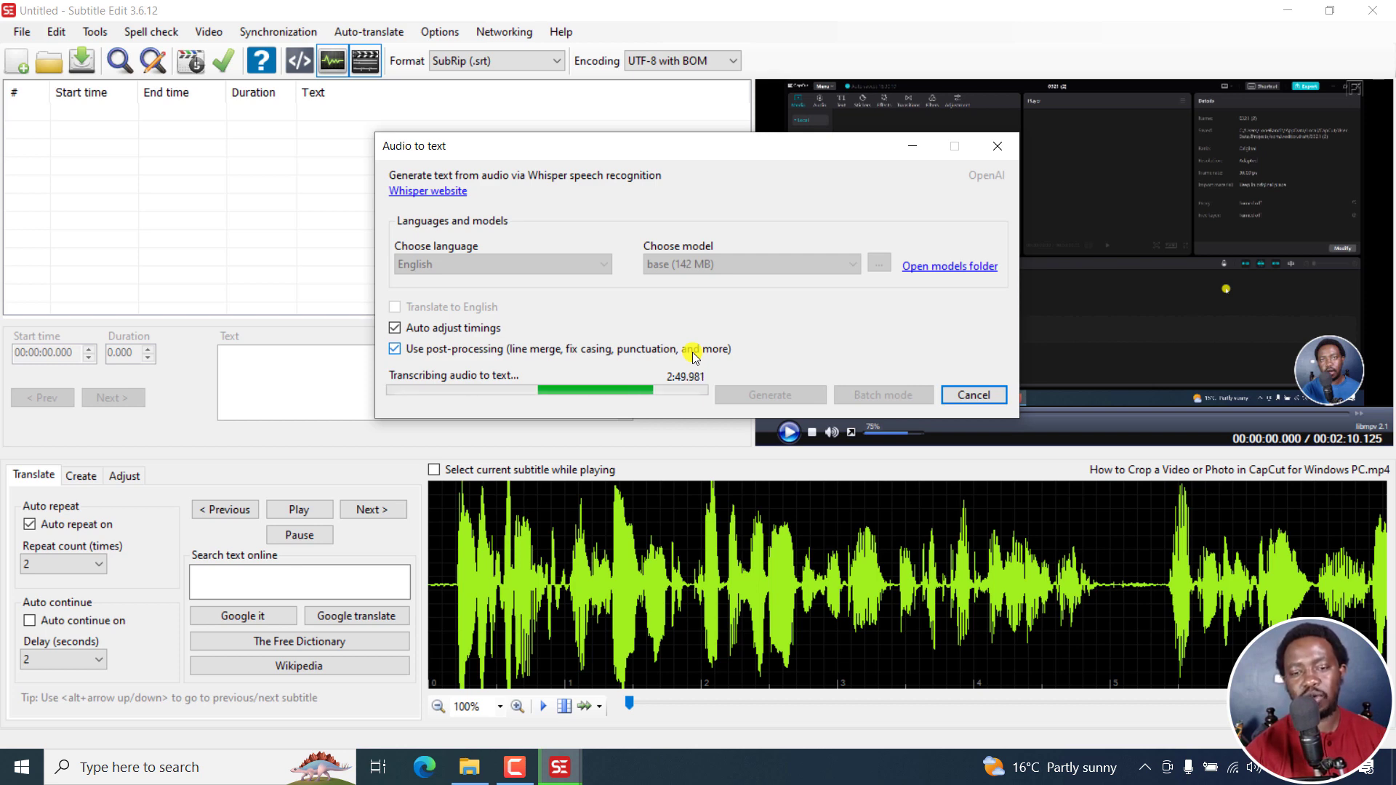
mouse_move(959, 203)
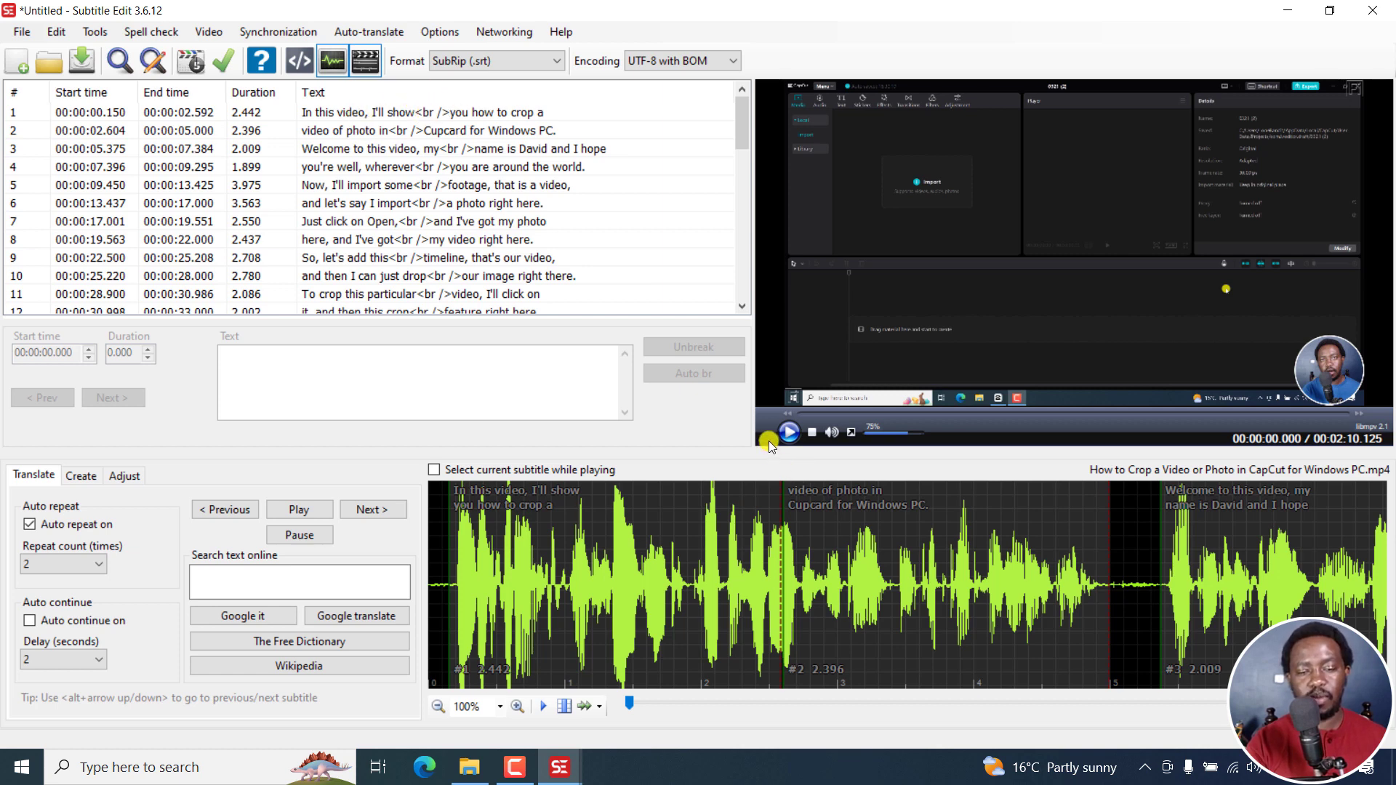
Step: Play the tutorial from the start to watch the OpenAI Whisper captions
left_click(788, 432)
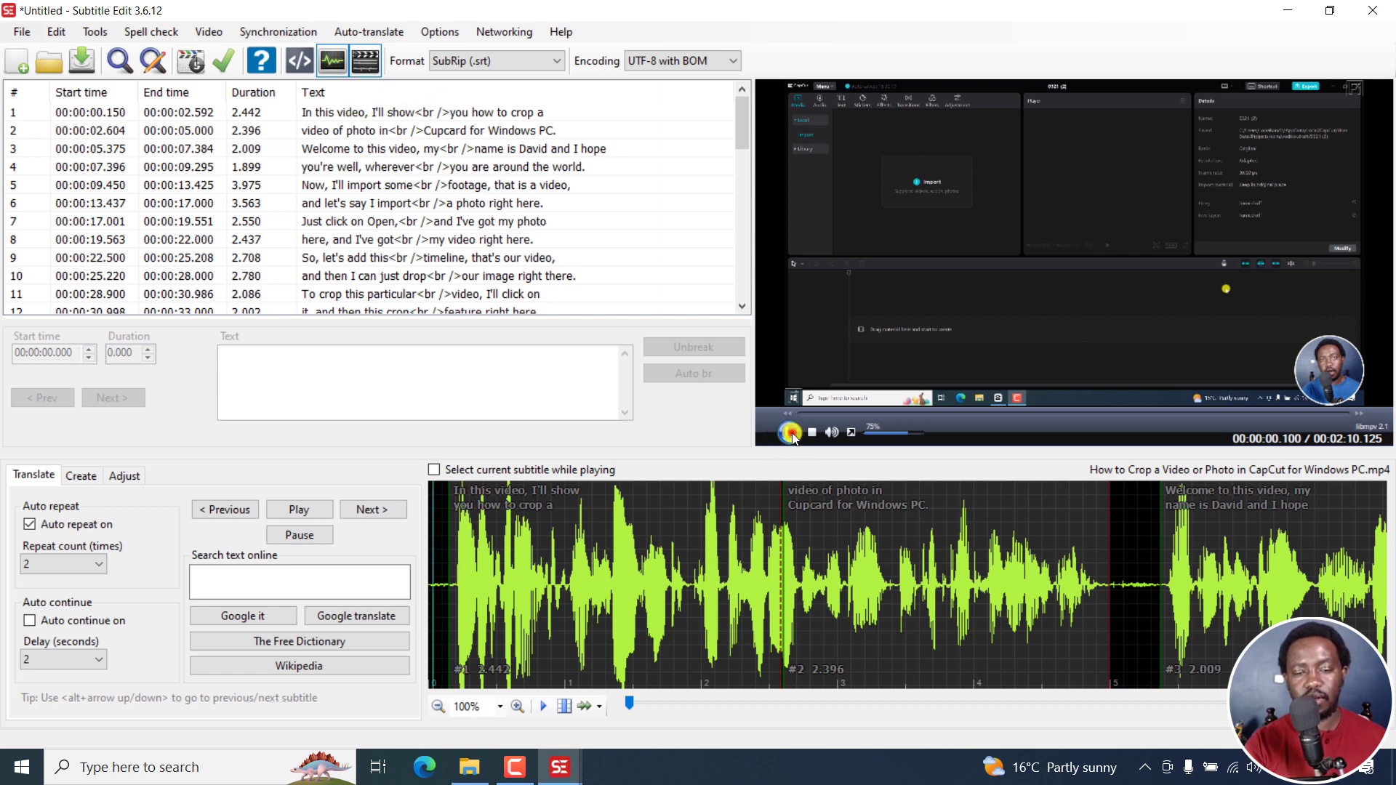
left_click(791, 432)
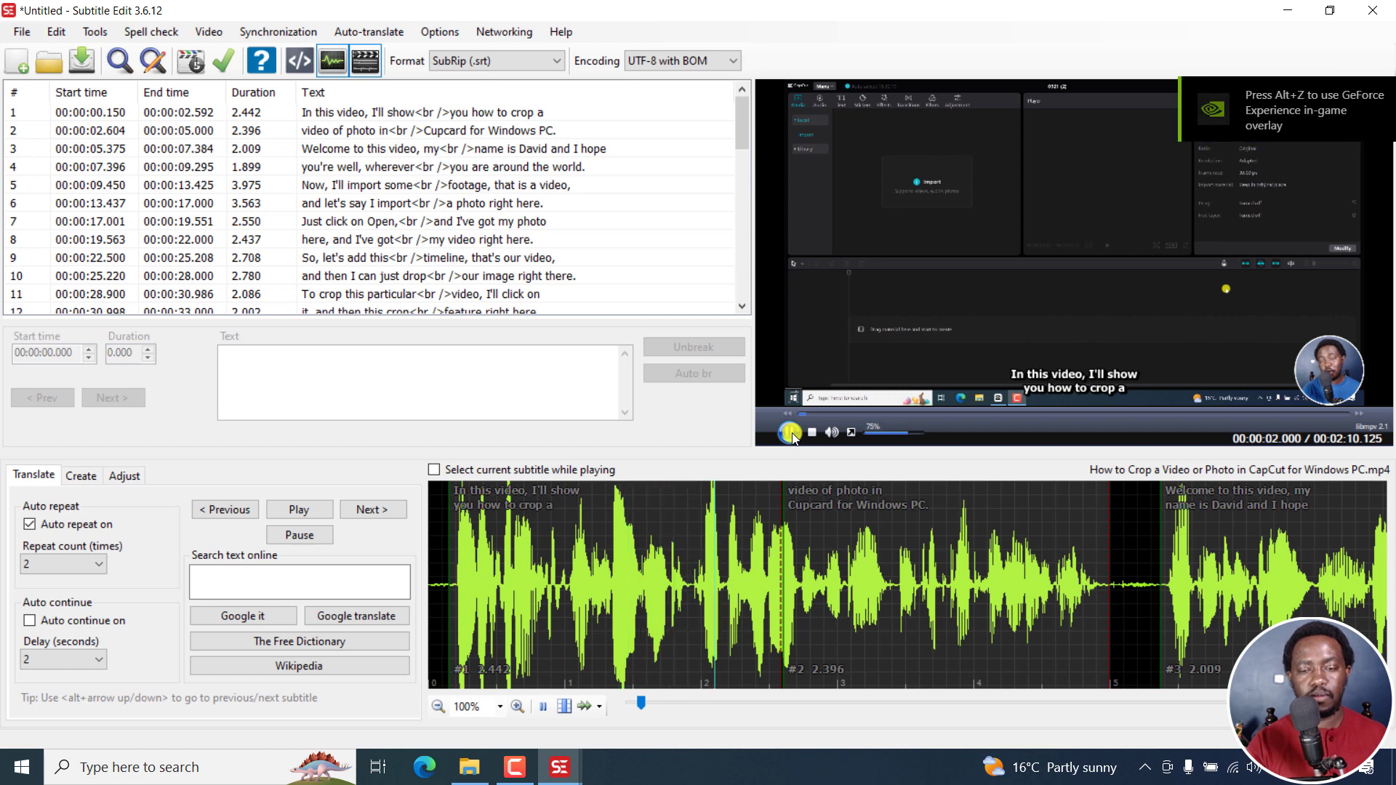